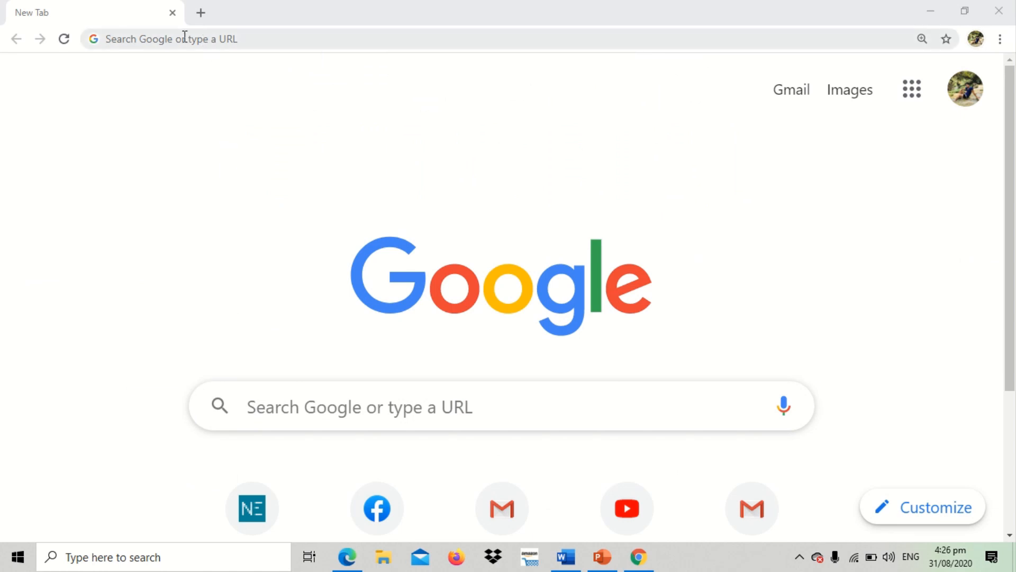
Step: Enter a web address in the address bar and load the site
{"action": "left_click", "coordinate": [185, 39]}
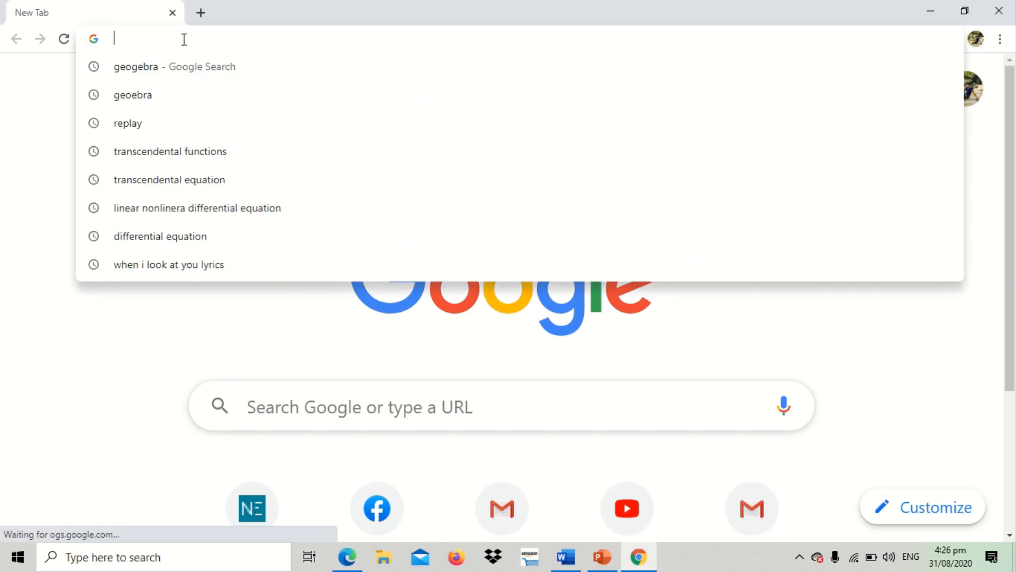
{"action": "type", "text": "WWW.facebook.com"}
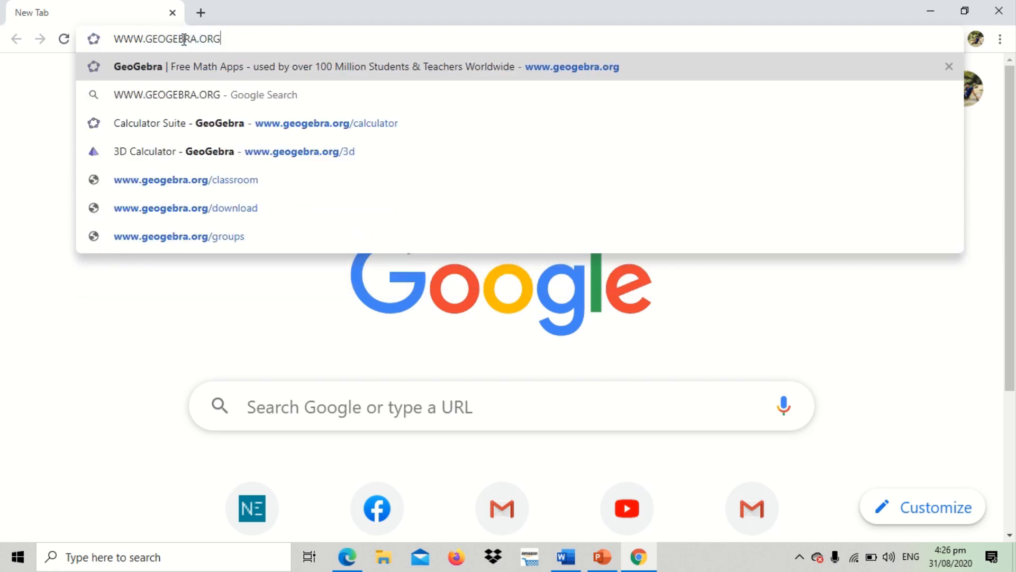
{"action": "key", "text": "Enter"}
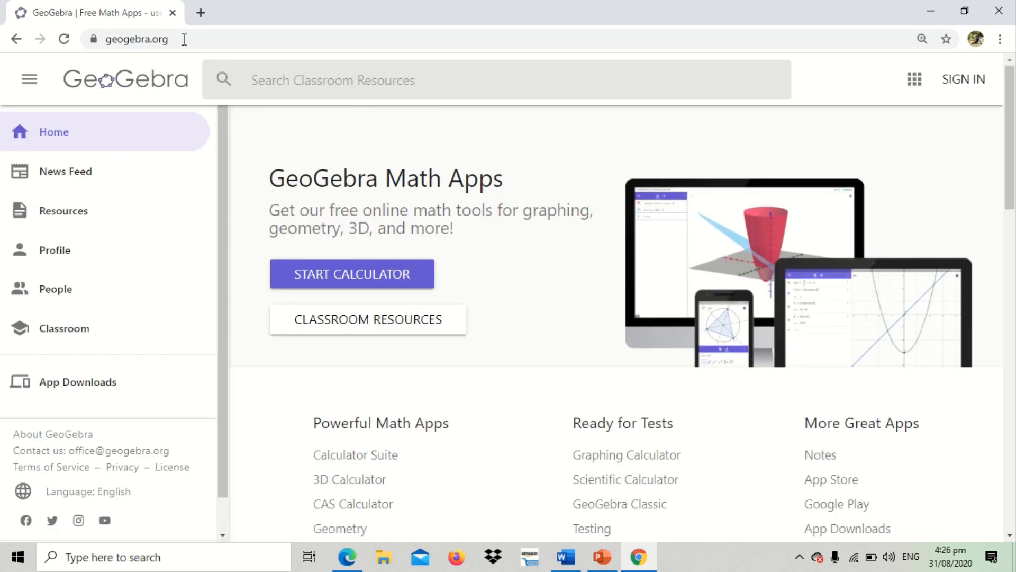
{"action": "mouse_move", "coordinate": [286, 234]}
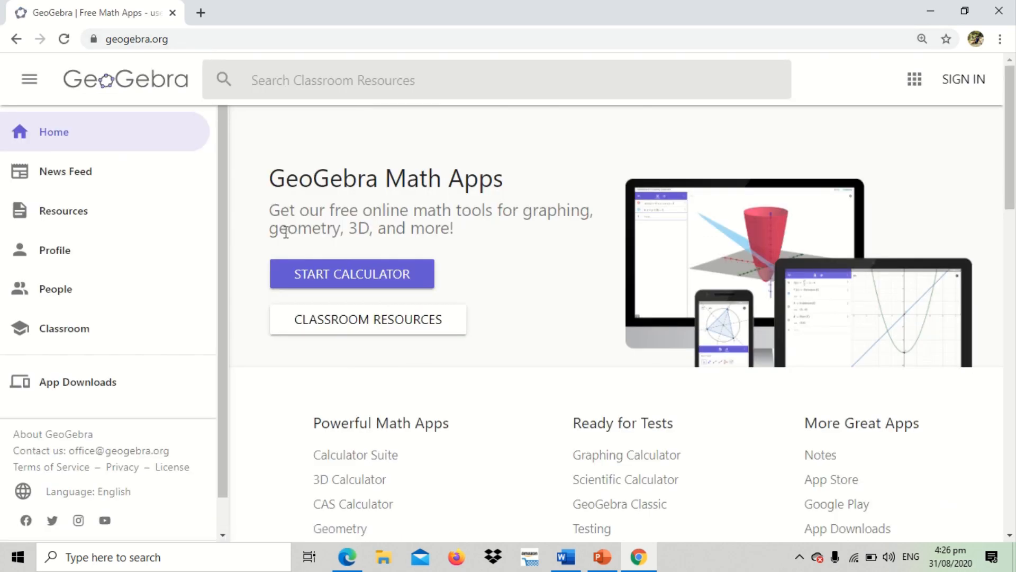
{"action": "mouse_move", "coordinate": [256, 280]}
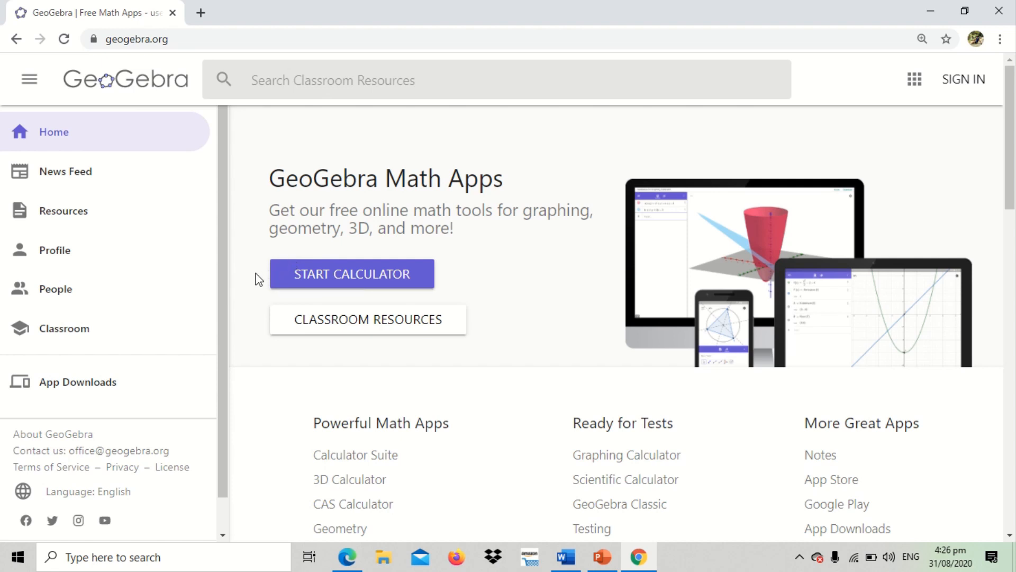
{"action": "mouse_move", "coordinate": [252, 247]}
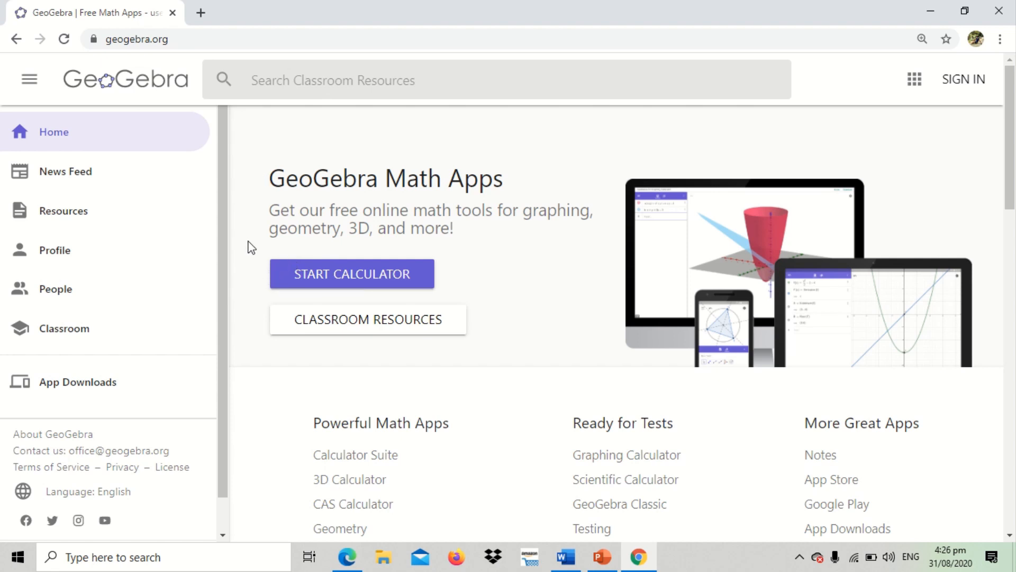
{"action": "mouse_move", "coordinate": [338, 281]}
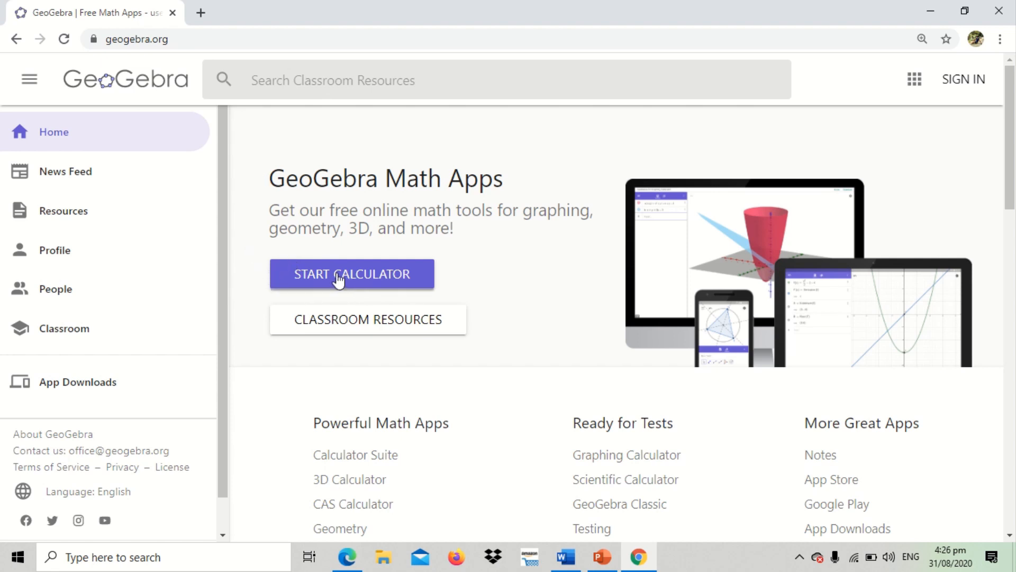
Step: Start the online calculator, dismiss the math keyboard and pan to recentre the axes
{"action": "left_click", "coordinate": [351, 274]}
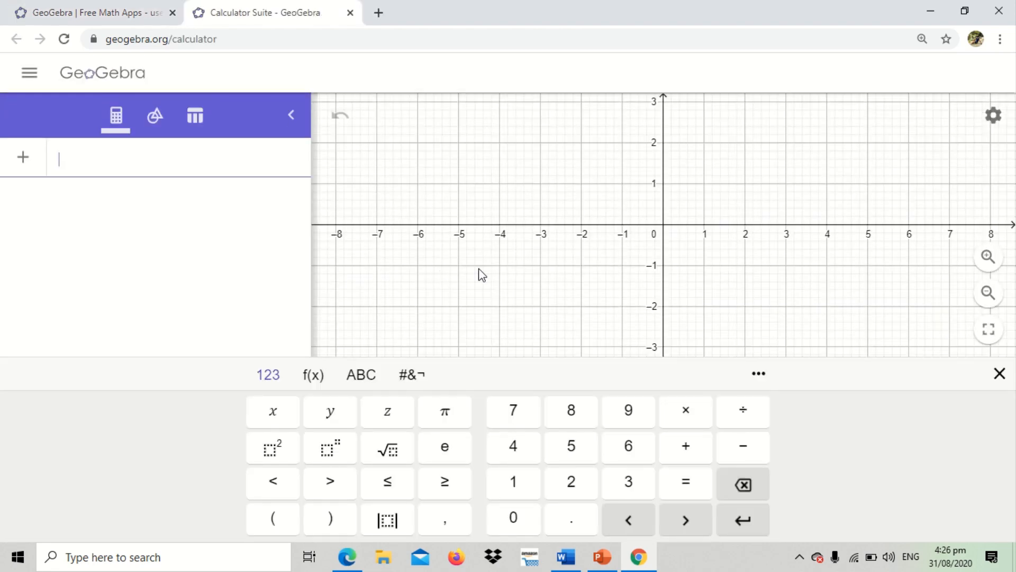
{"action": "left_click", "coordinate": [999, 373]}
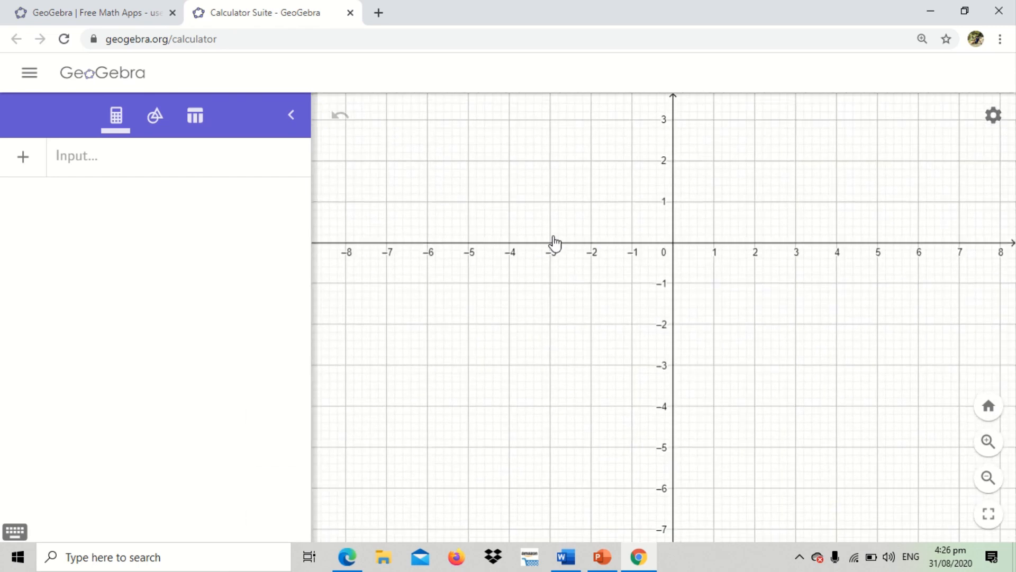
{"action": "left_click_drag", "start_coordinate": [554, 240], "coordinate": [603, 233]}
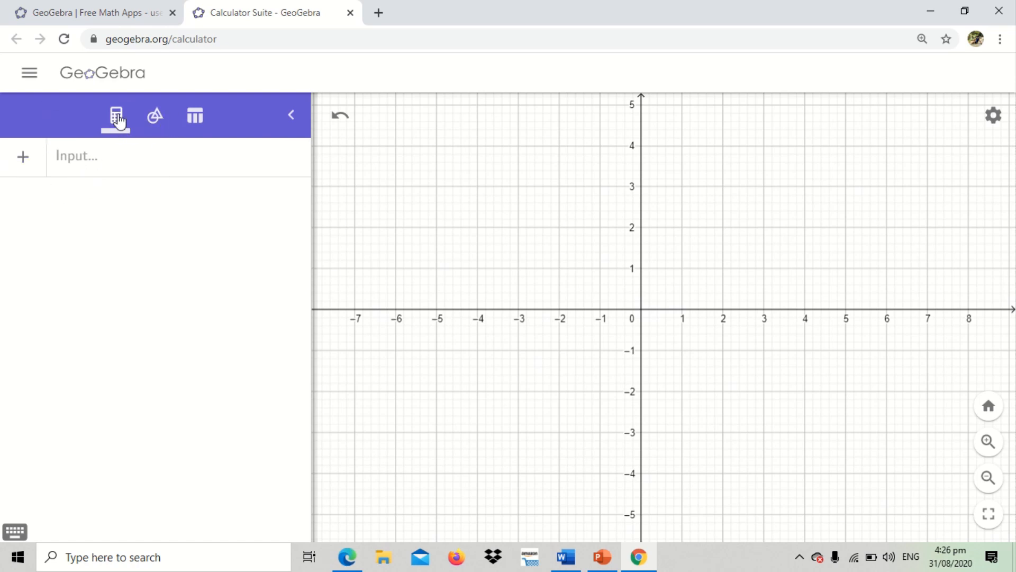
{"action": "mouse_move", "coordinate": [121, 155]}
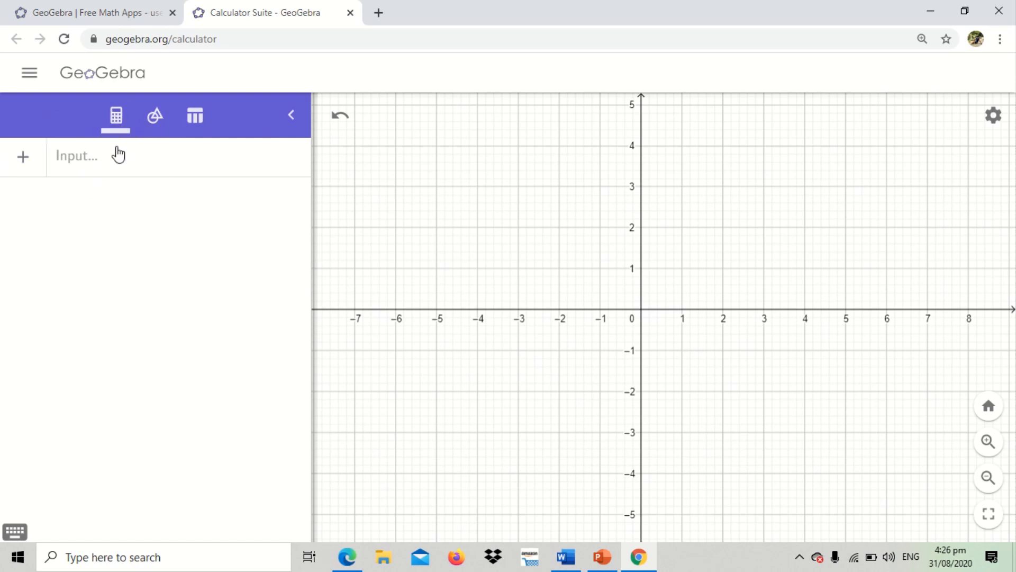
{"action": "left_click", "coordinate": [155, 116]}
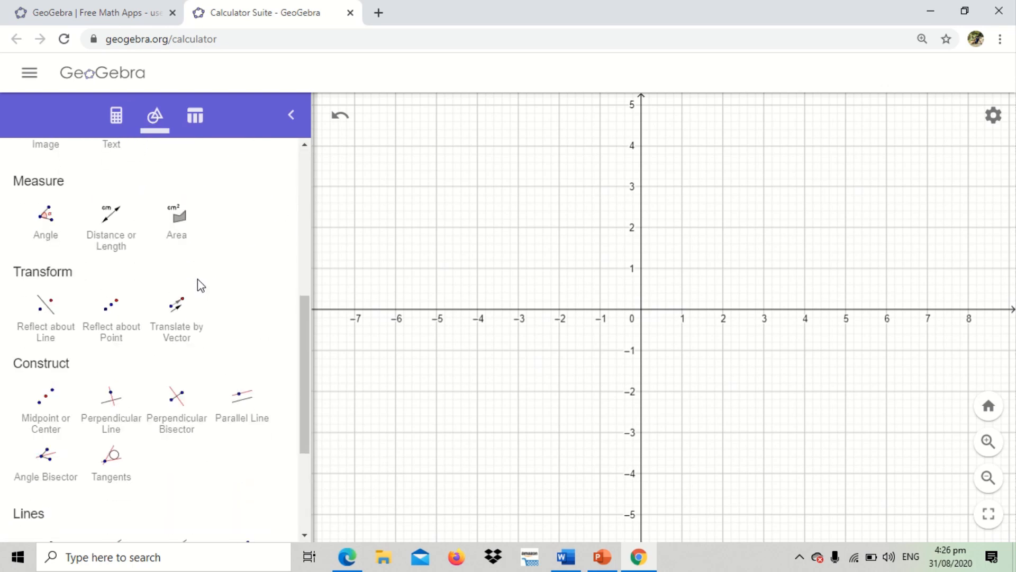
{"action": "scroll", "scroll_direction": "down", "scroll_amount": 3}
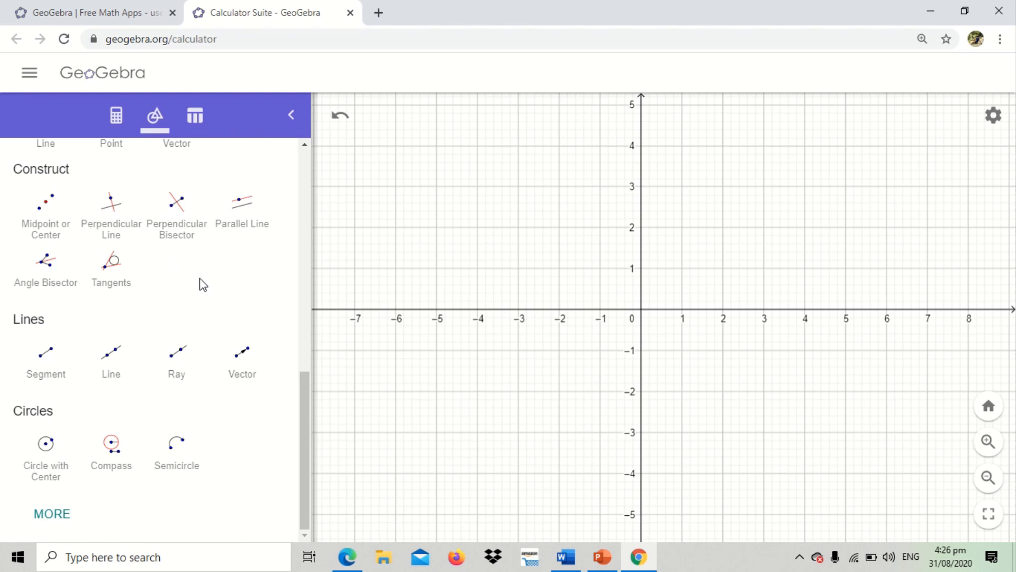
{"action": "mouse_move", "coordinate": [130, 423]}
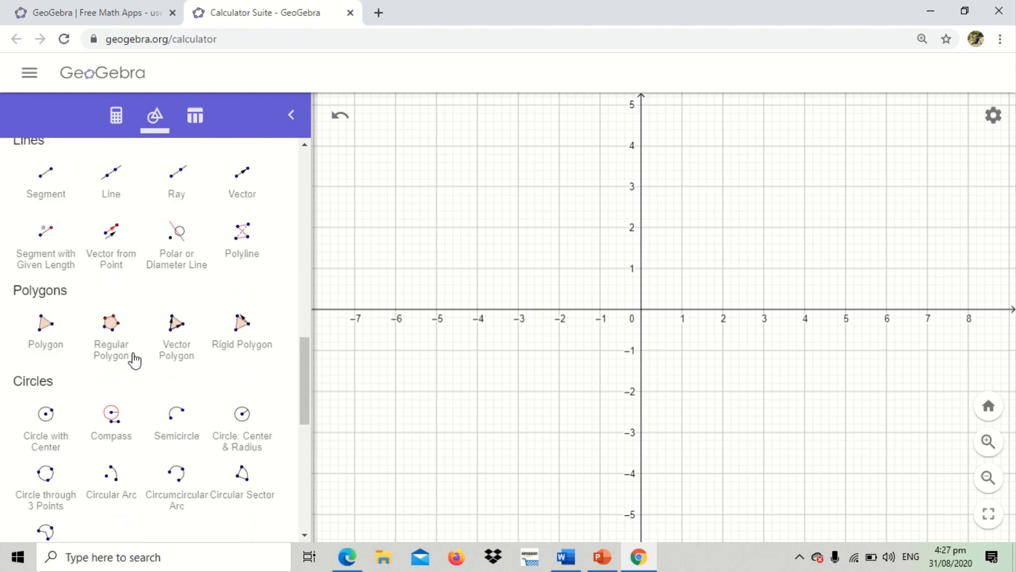
{"action": "scroll", "scroll_direction": "down", "scroll_amount": 3}
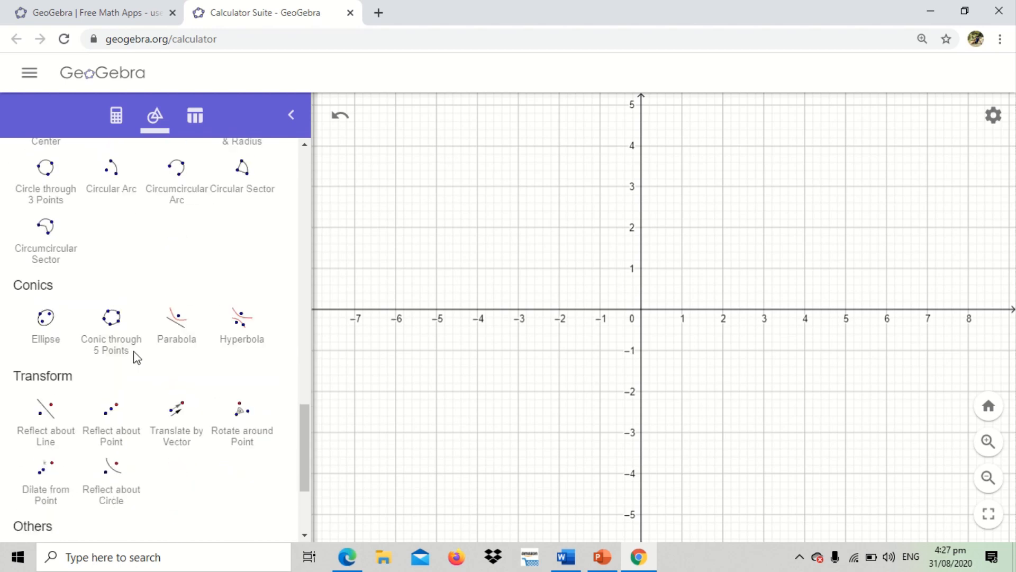
{"action": "scroll", "scroll_direction": "down", "scroll_amount": 3}
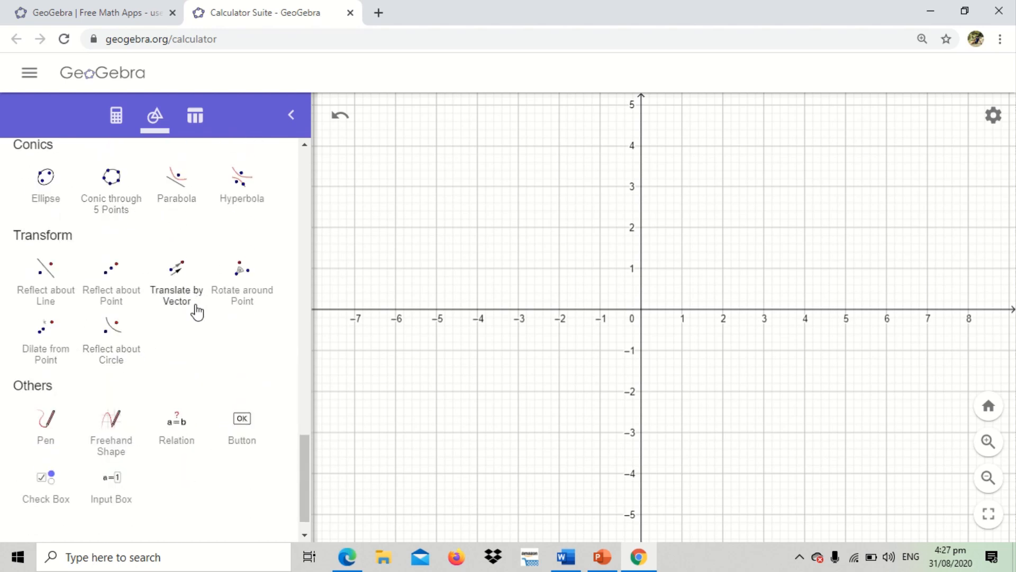
{"action": "left_click", "coordinate": [194, 115]}
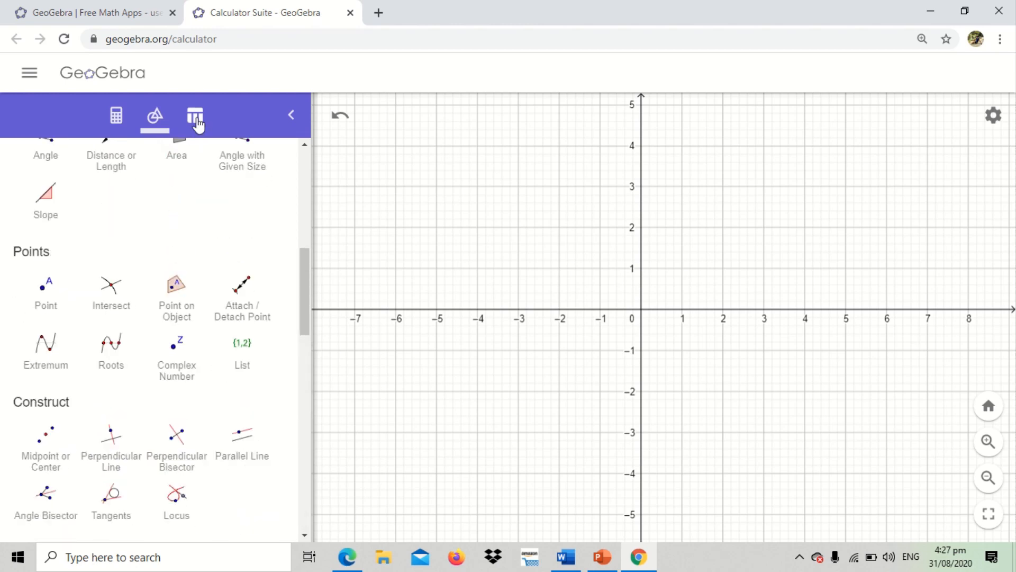
{"action": "left_click", "coordinate": [193, 116]}
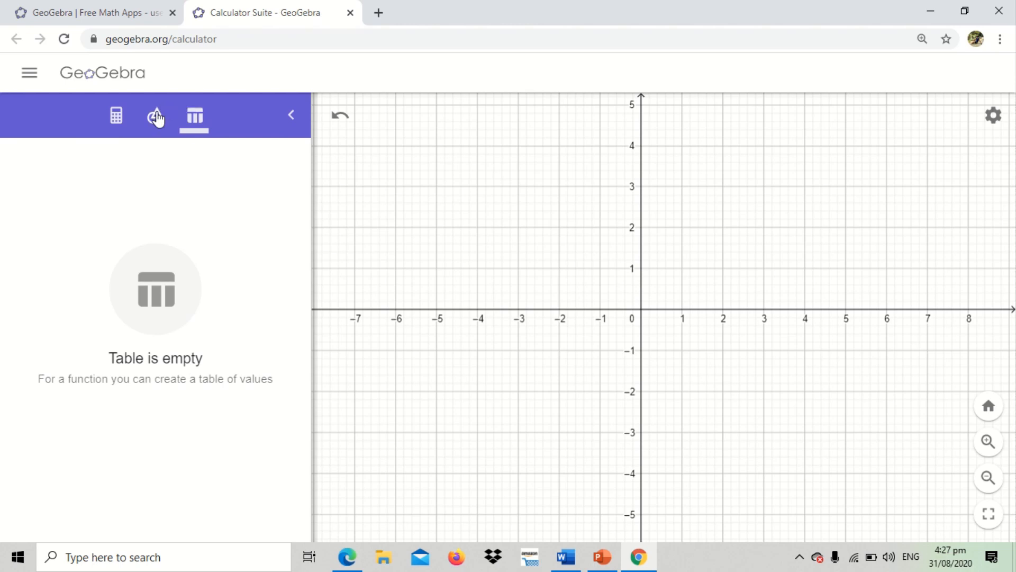
{"action": "left_click", "coordinate": [116, 114]}
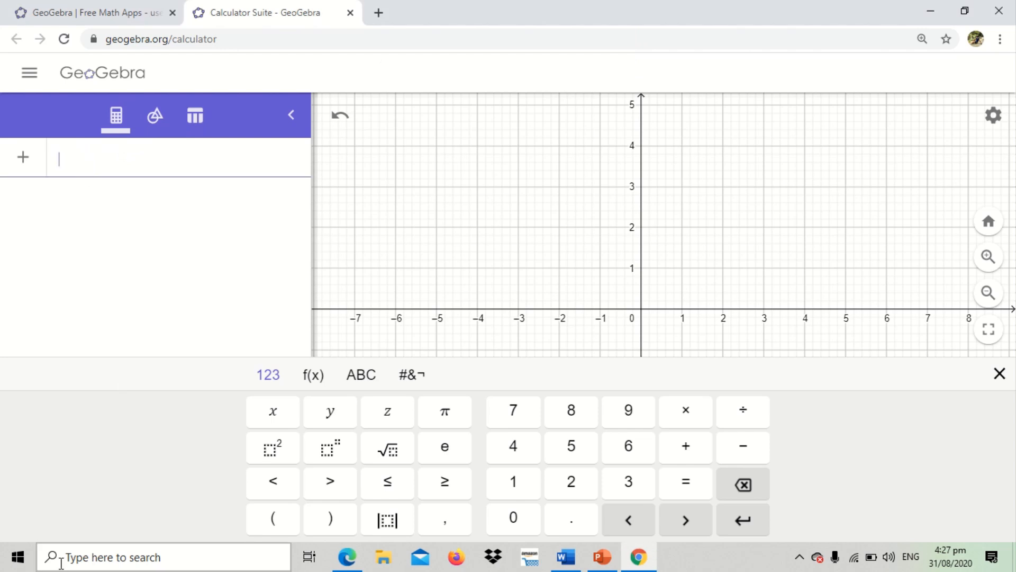
{"action": "mouse_move", "coordinate": [300, 366]}
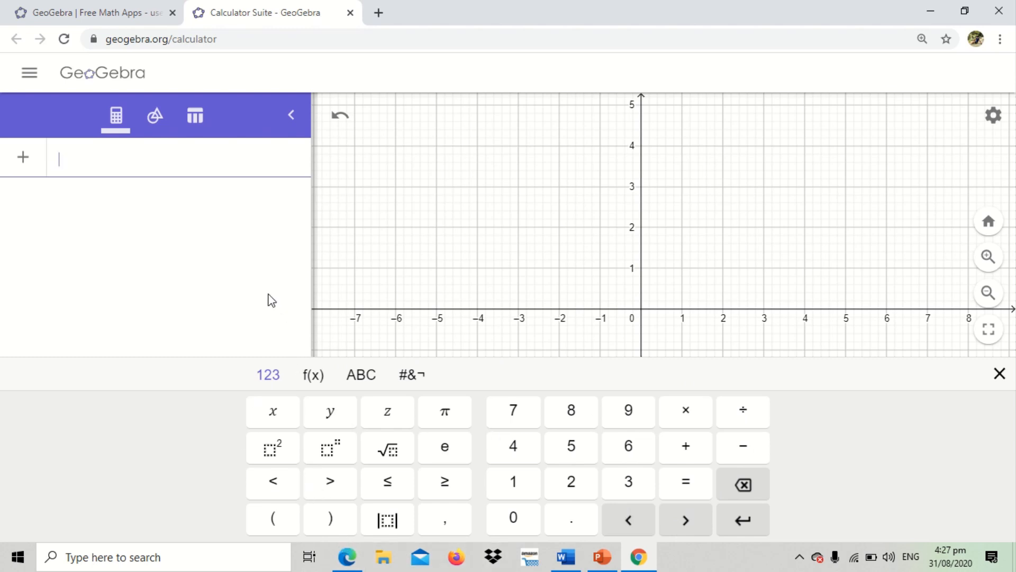
{"action": "mouse_move", "coordinate": [272, 524]}
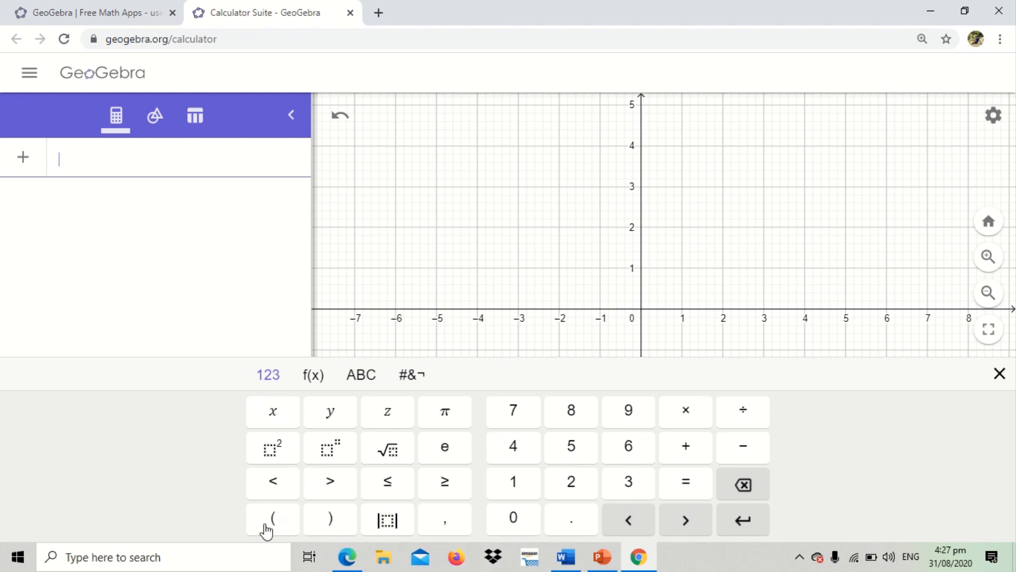
Step: Enter the coordinate pair ending in ,1 to create point B = (9, 1)
{"action": "left_click", "coordinate": [272, 519]}
{"action": "type", "text": "A = (-1, -2)"}
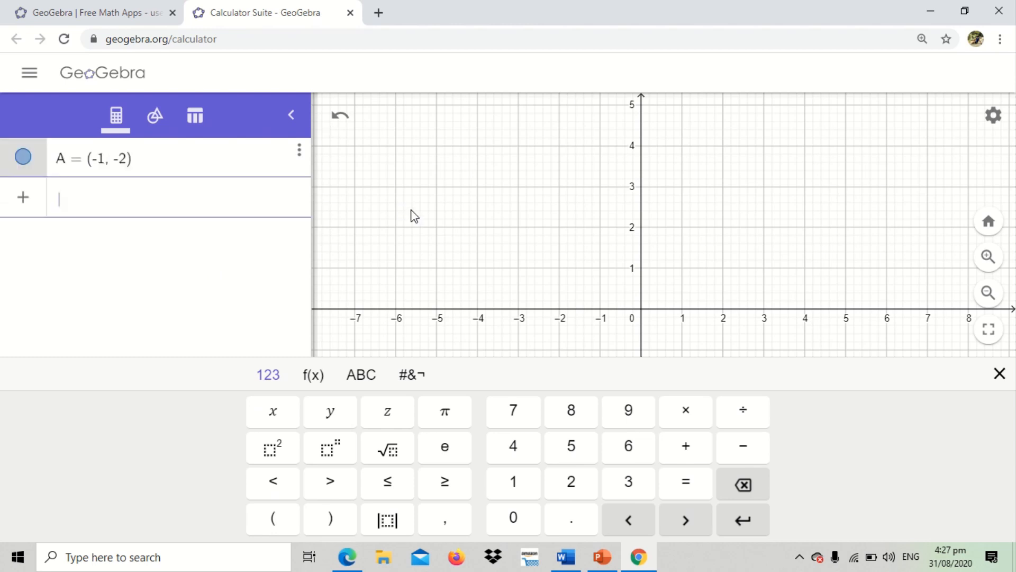
{"action": "mouse_move", "coordinate": [502, 274]}
{"action": "type", "text": "(9"}
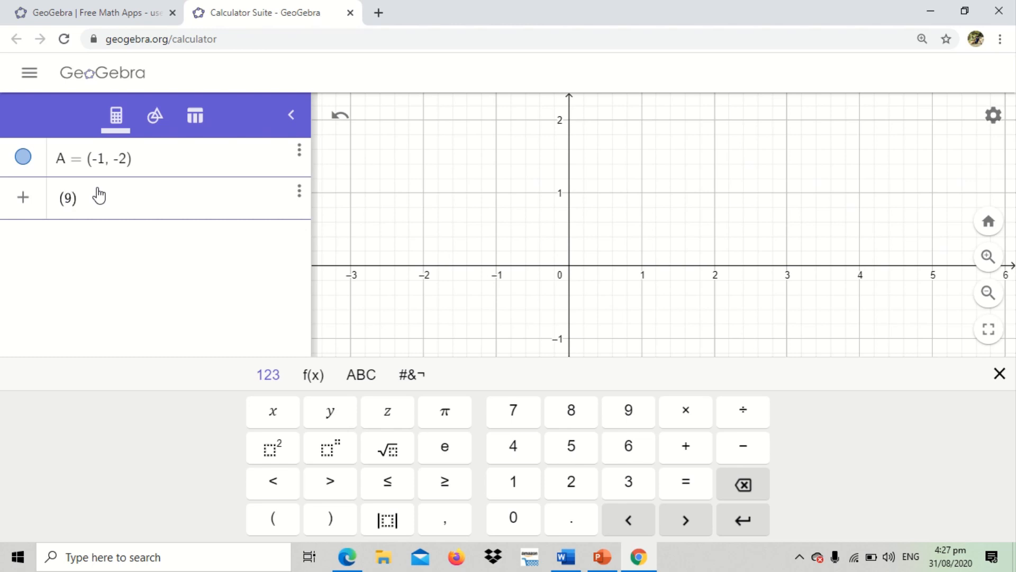
{"action": "type", "text": ",1"}
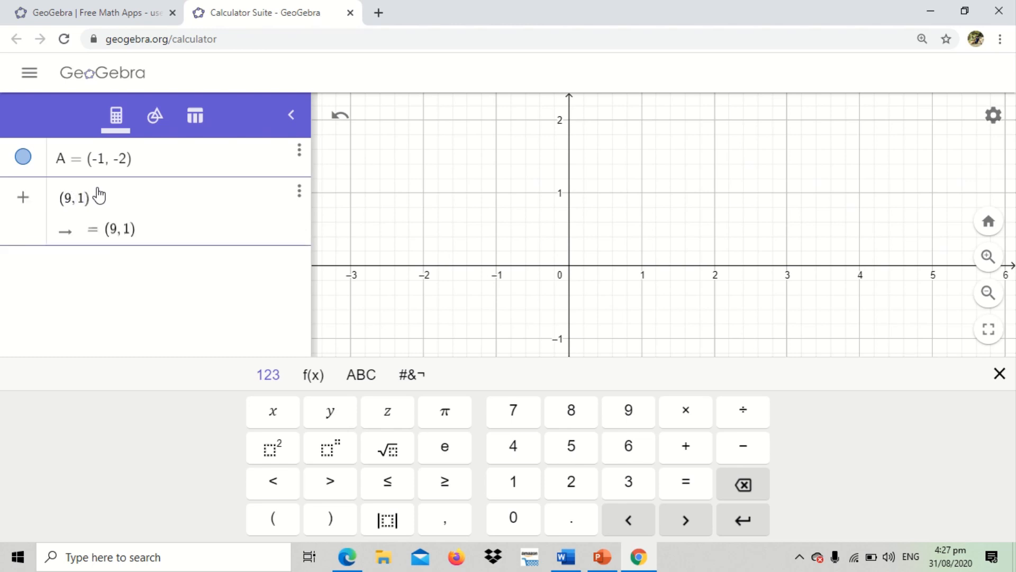
{"action": "key", "text": "Enter"}
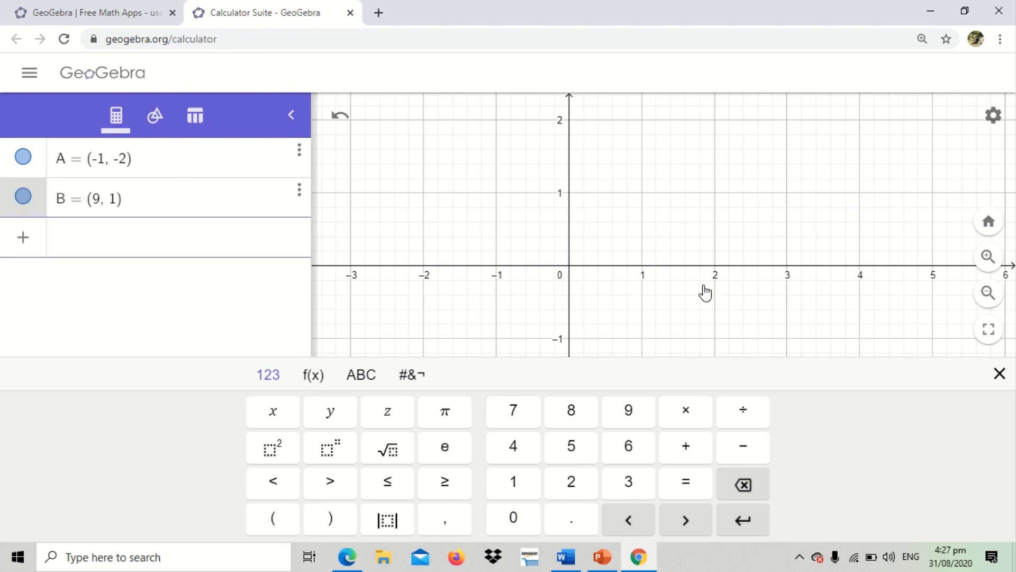
Step: Dismiss the on-screen math keyboard to see point A plotted
{"action": "left_click", "coordinate": [999, 373]}
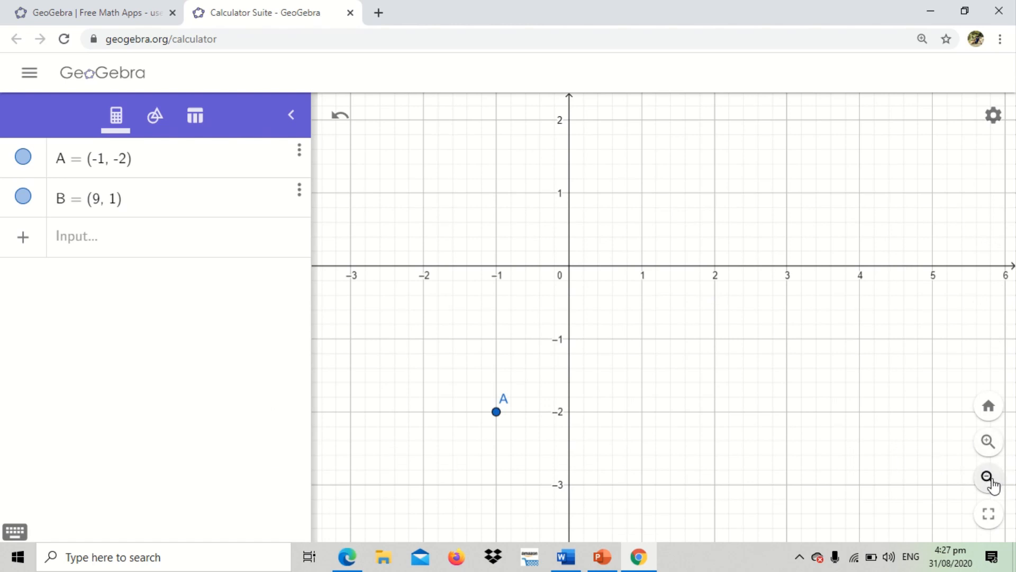
{"action": "mouse_move", "coordinate": [989, 447]}
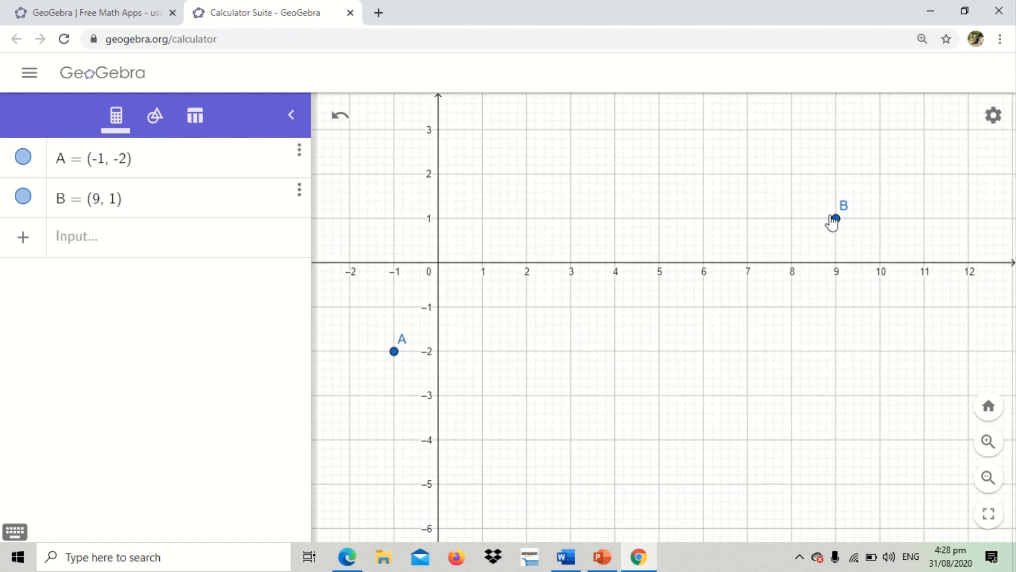
{"action": "mouse_move", "coordinate": [93, 237]}
{"action": "type", "text": "(10, 5)"}
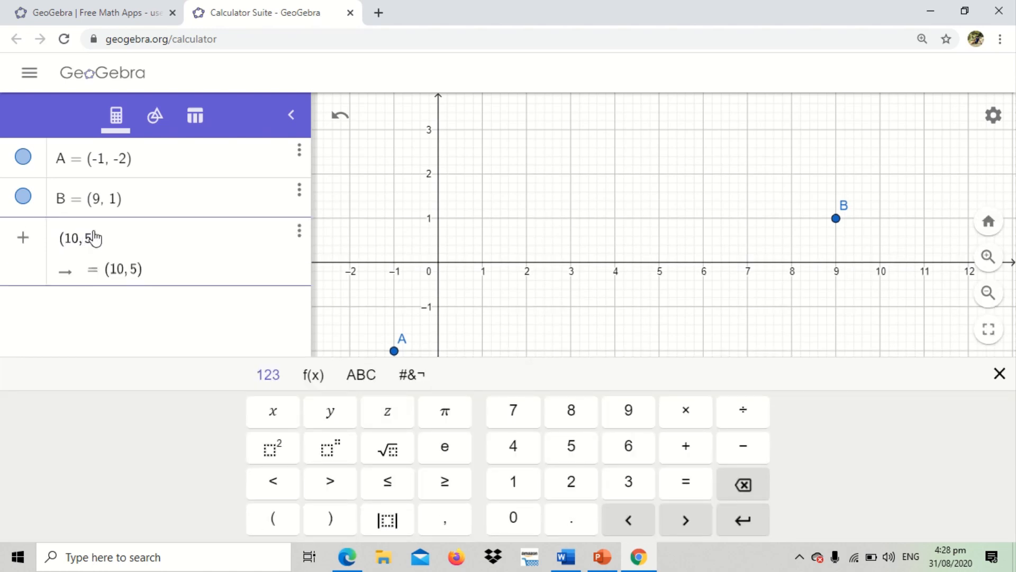
Step: Confirm point C = (10, 5) and show the graph with A, B and C
{"action": "key", "text": "Enter"}
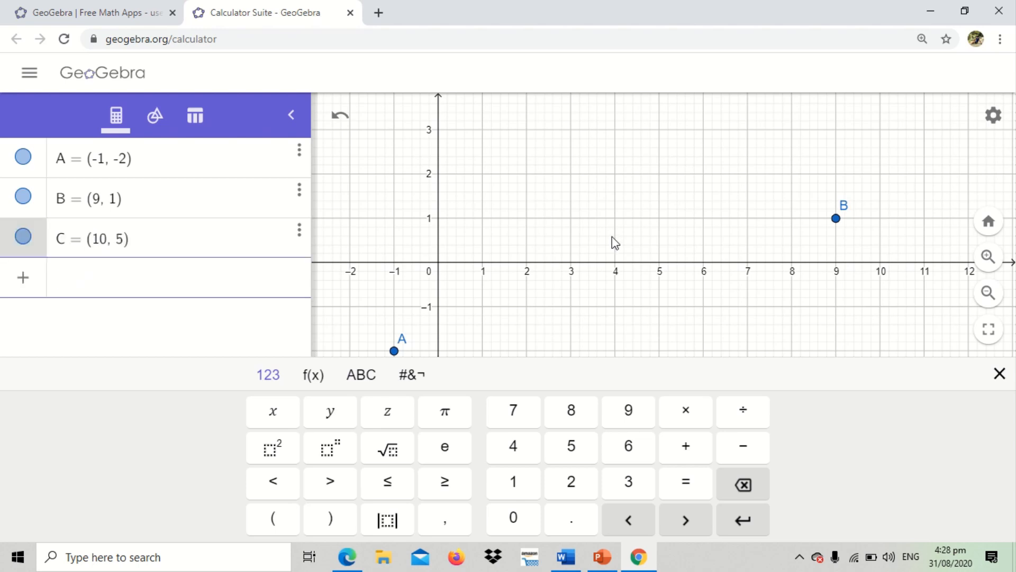
{"action": "left_click", "coordinate": [999, 374]}
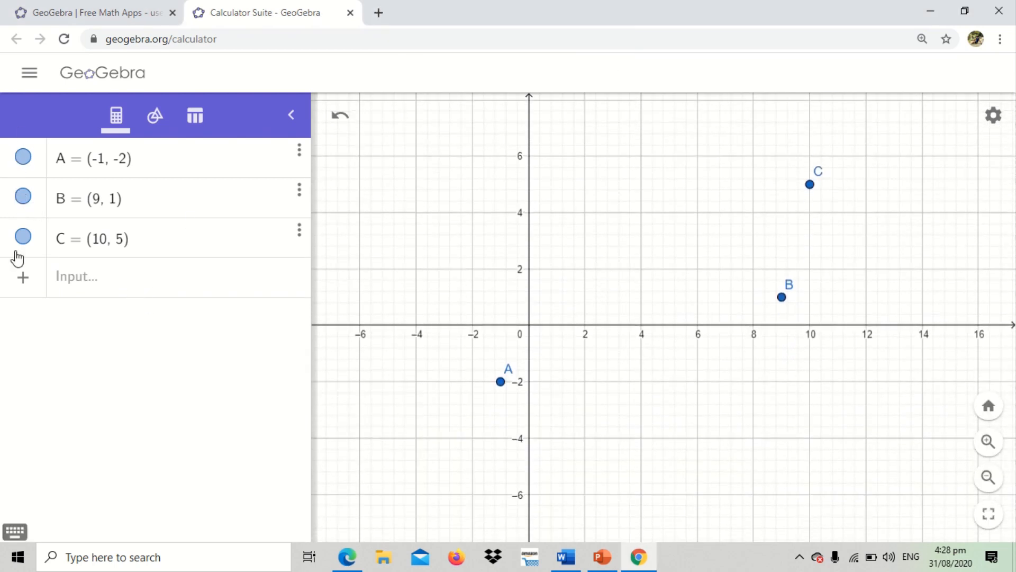
Step: Toggle the visibility circles so points A, B and C are hidden, then start a new entry
{"action": "left_click", "coordinate": [22, 237]}
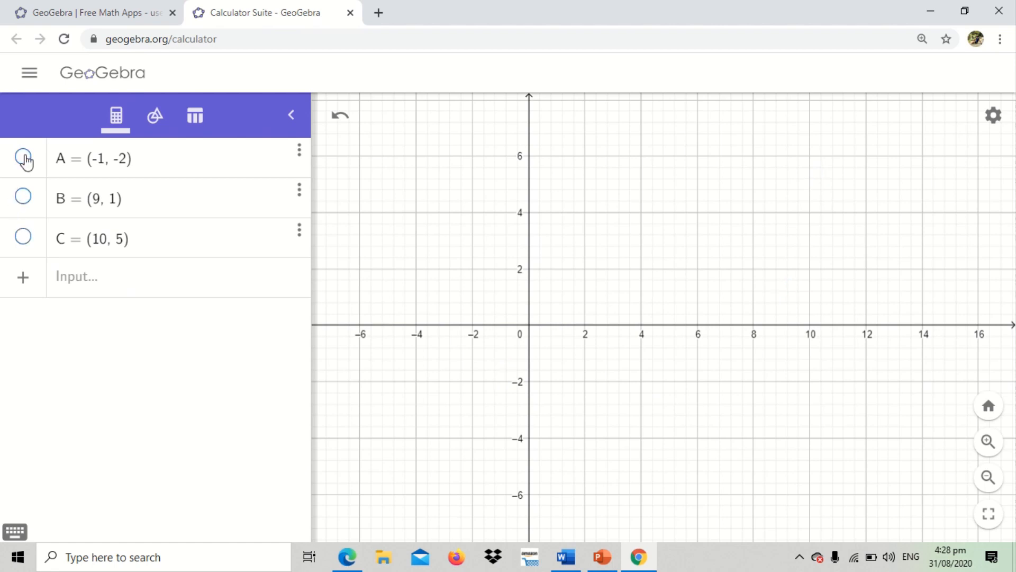
{"action": "left_click", "coordinate": [23, 159]}
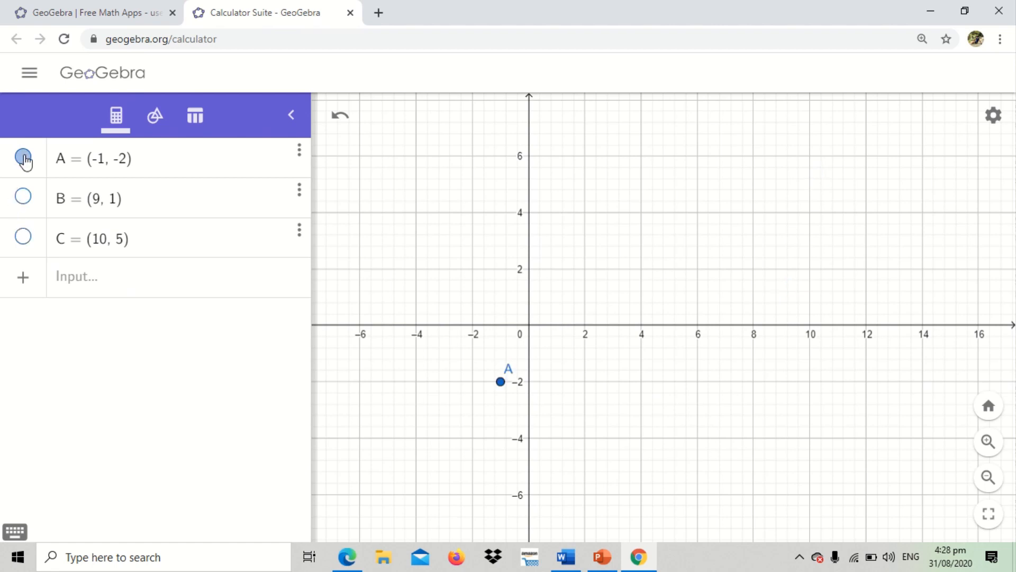
{"action": "left_click", "coordinate": [22, 159]}
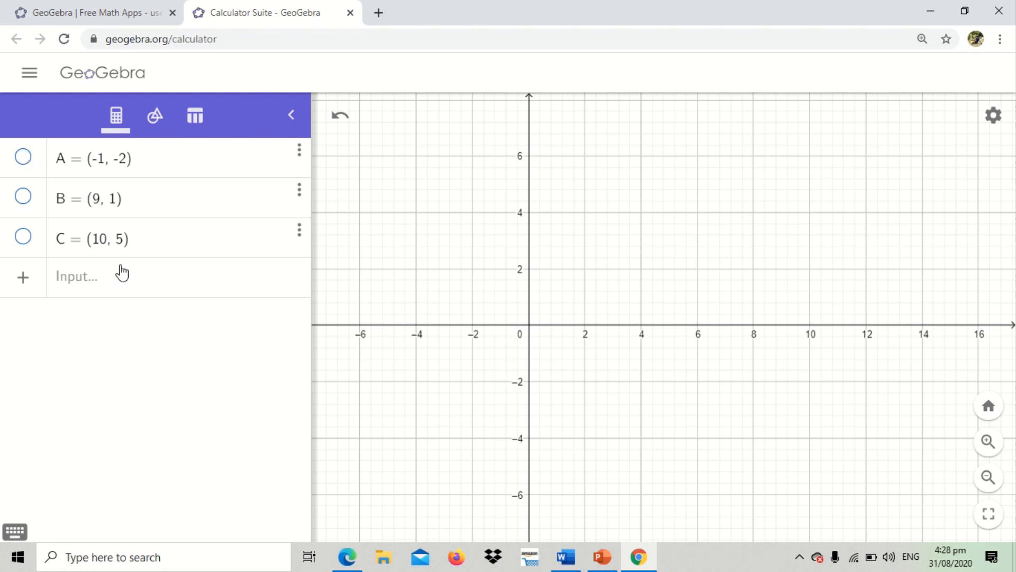
{"action": "left_click", "coordinate": [100, 278]}
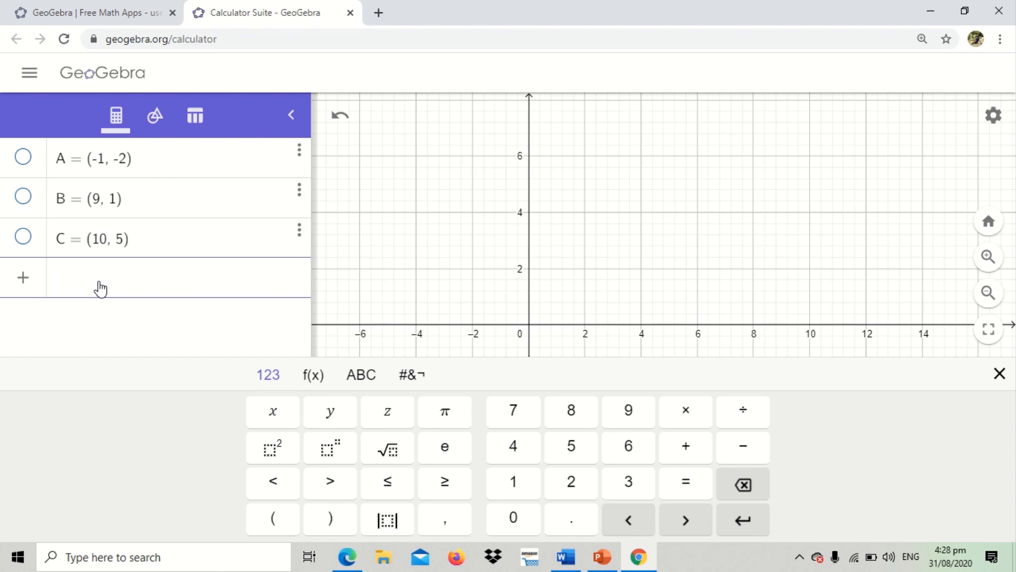
Step: Define the horizontal line f(x) = 4
{"action": "type", "text": "F(X)"}
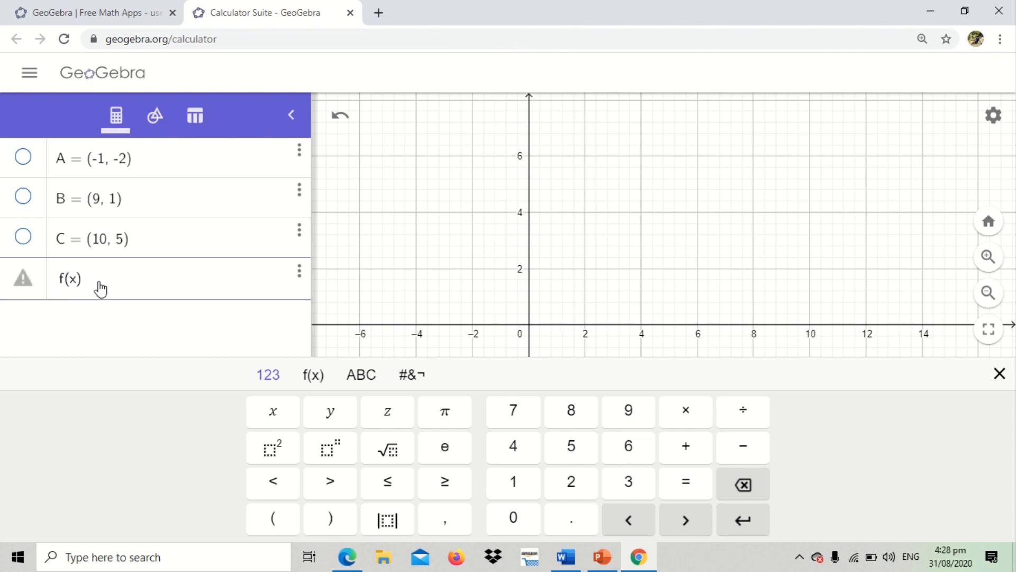
{"action": "type", "text": "4"}
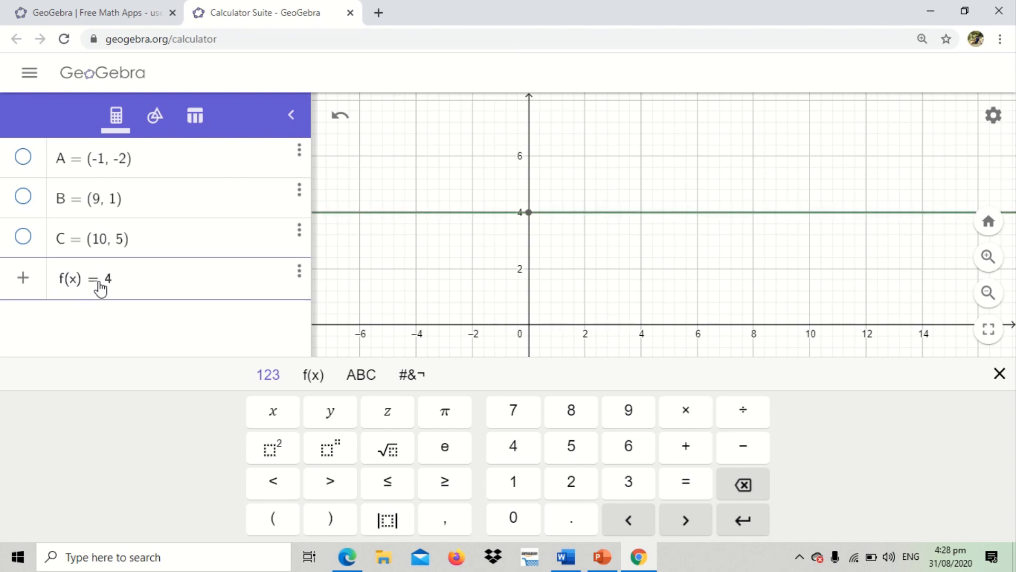
{"action": "key", "text": "Enter"}
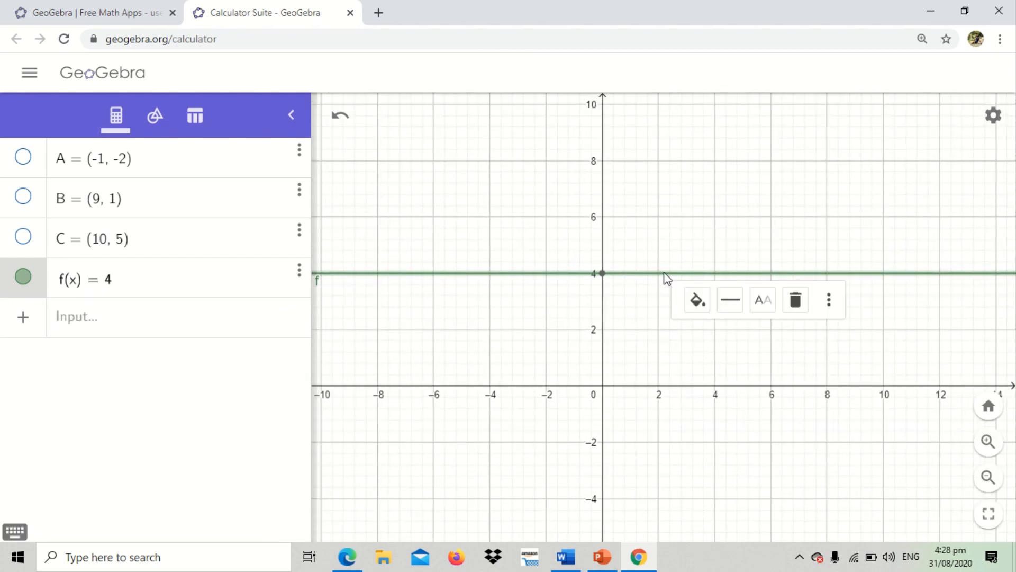
Step: Restyle line f as red with thickness 7
{"action": "left_click", "coordinate": [698, 300]}
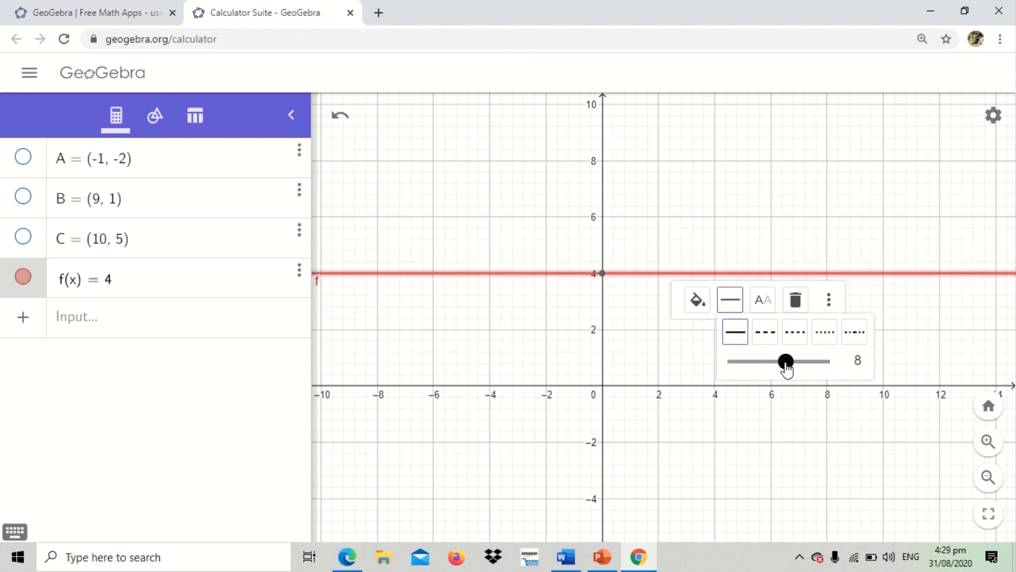
{"action": "left_click_drag", "start_coordinate": [785, 361], "coordinate": [778, 361]}
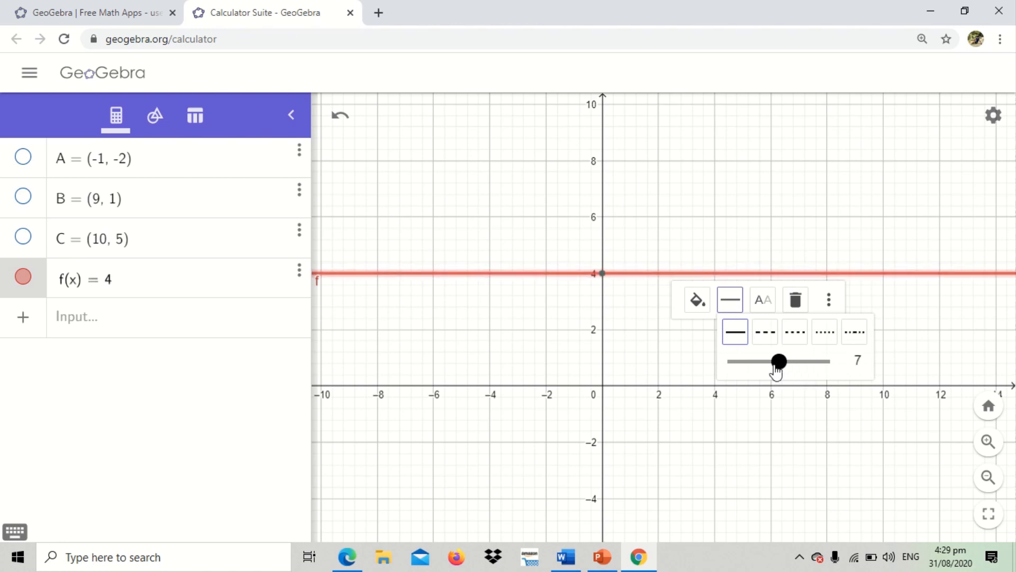
{"action": "left_click", "coordinate": [493, 361]}
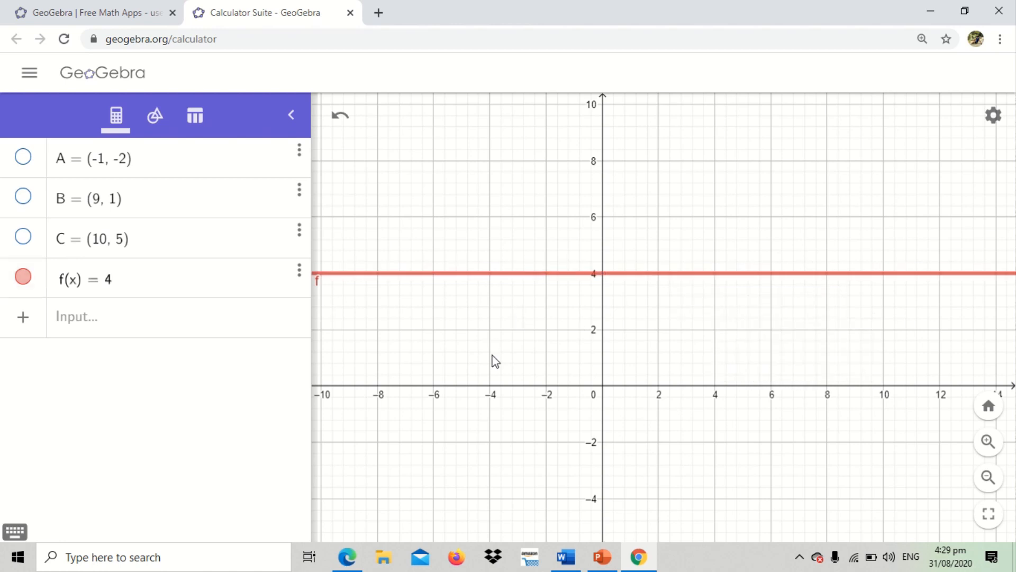
{"action": "mouse_move", "coordinate": [97, 315]}
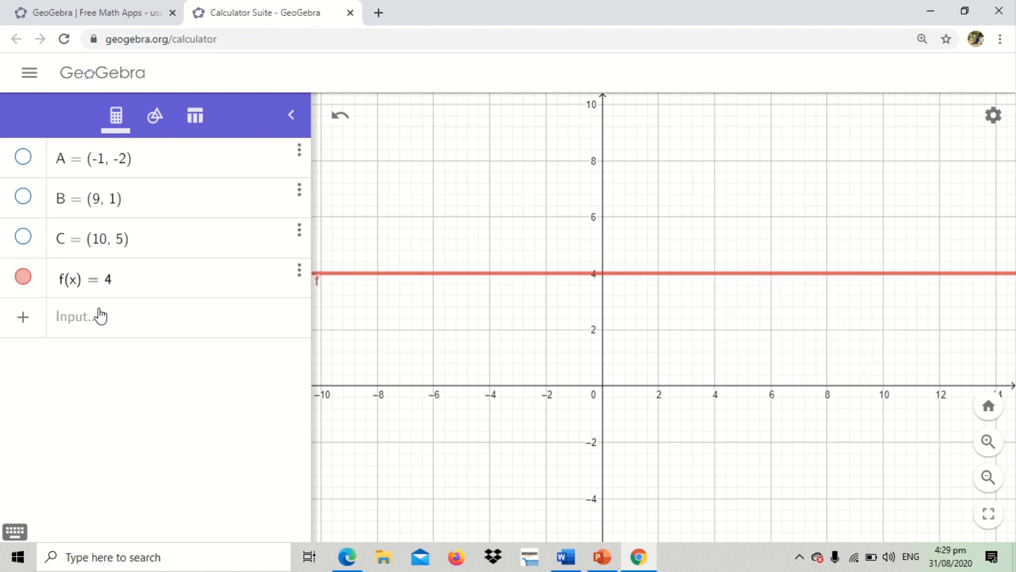
Step: Define g(x) = x + 2 and make the line green with thickness 11
{"action": "left_click", "coordinate": [95, 316]}
{"action": "type", "text": "g(x) = "}
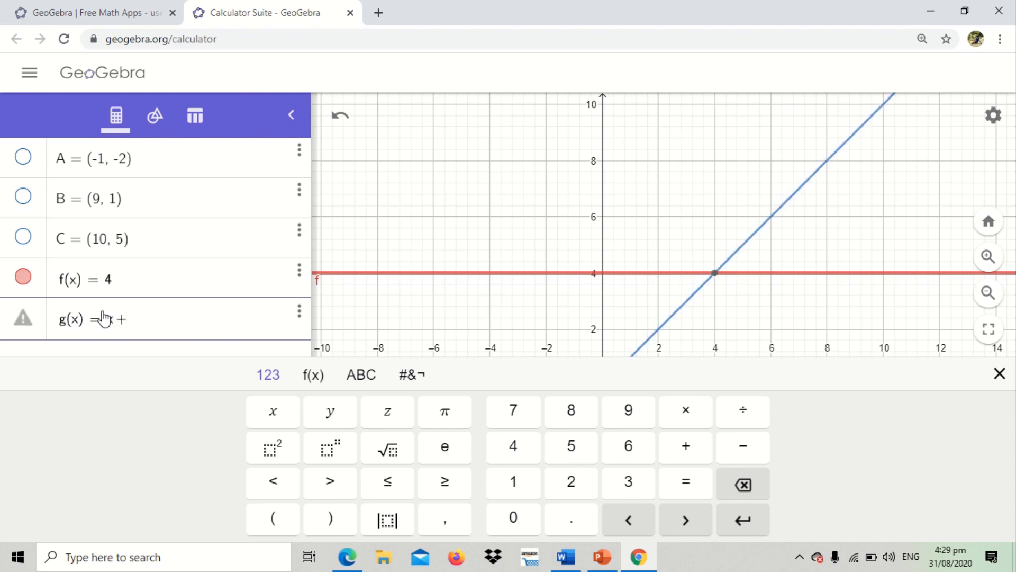
{"action": "type", "text": "x+2"}
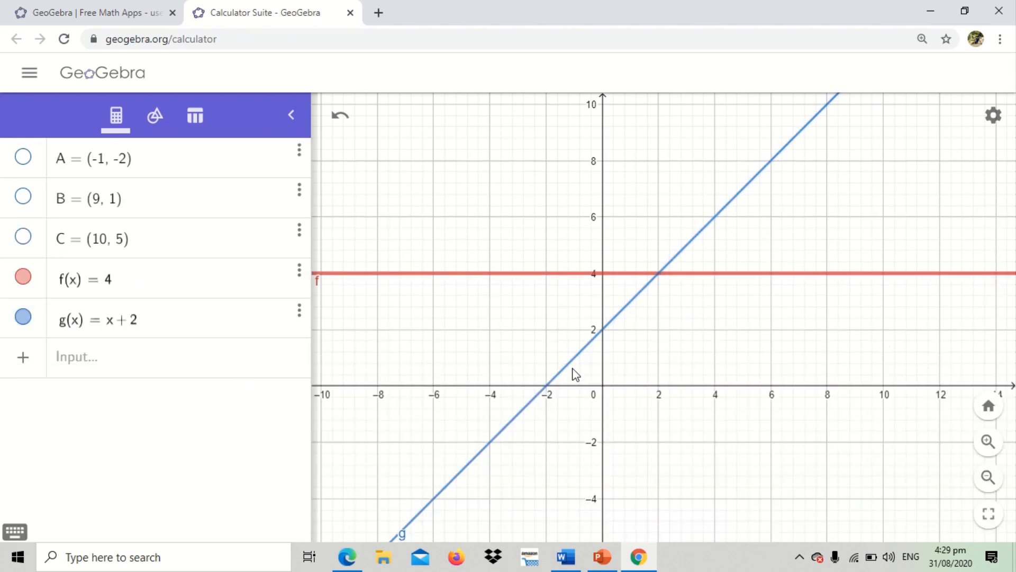
{"action": "left_click", "coordinate": [574, 371]}
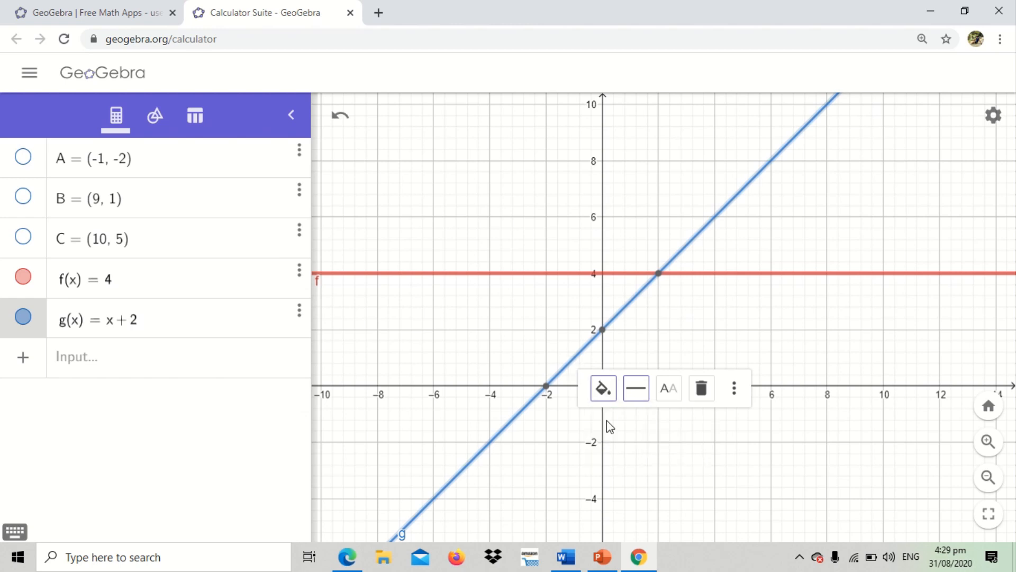
{"action": "left_click", "coordinate": [636, 387]}
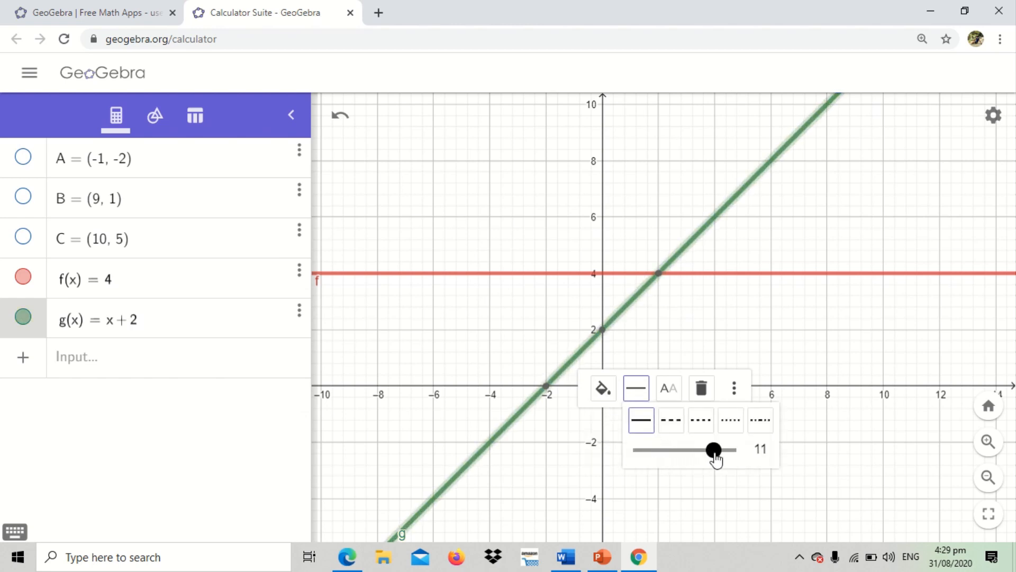
{"action": "left_click_drag", "start_coordinate": [712, 449], "coordinate": [691, 449]}
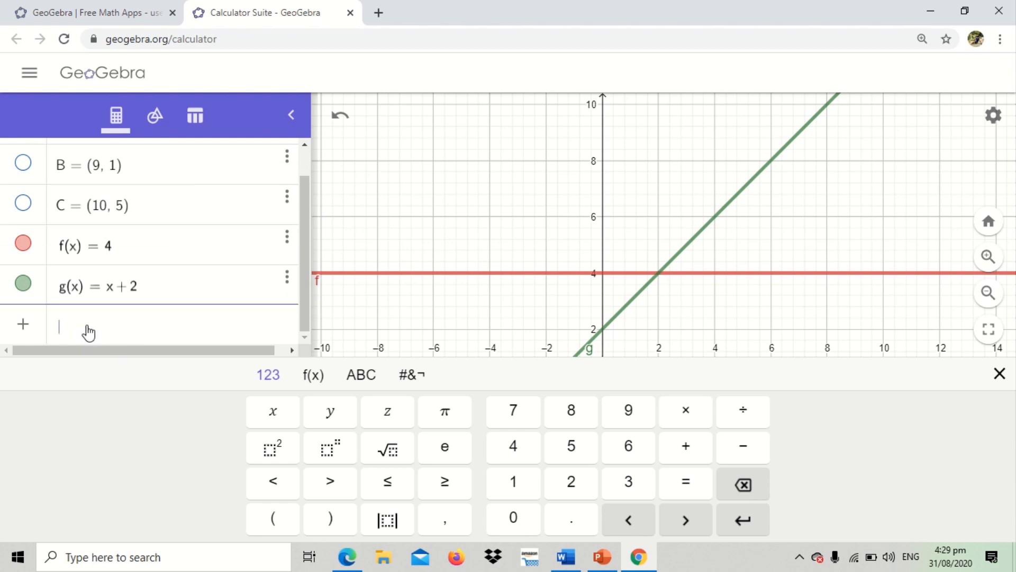
Step: Build the parabola h(x) = x² + 4 with the keyboard's x and square keys
{"action": "type", "text": "h(x)"}
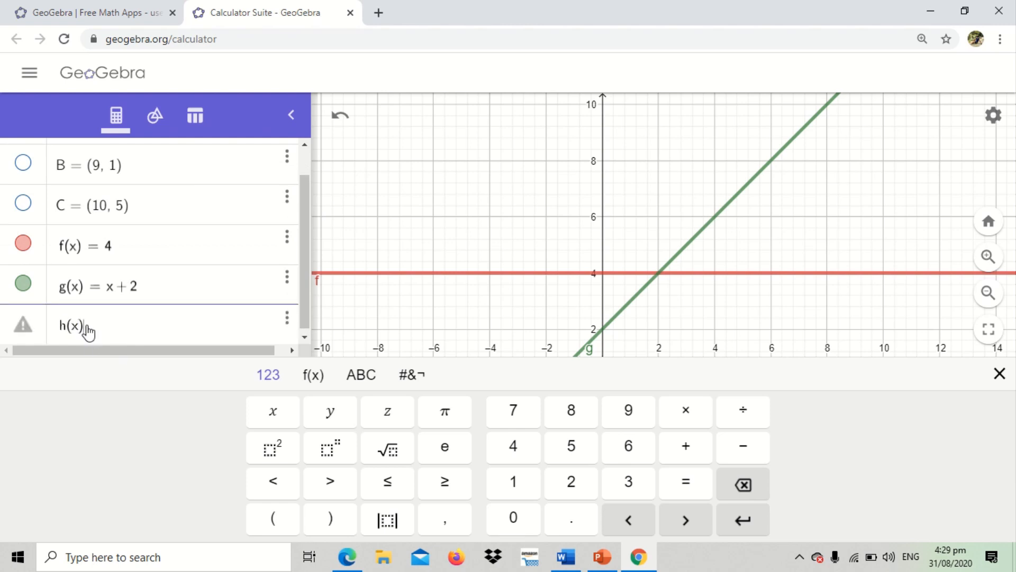
{"action": "type", "text": "x"}
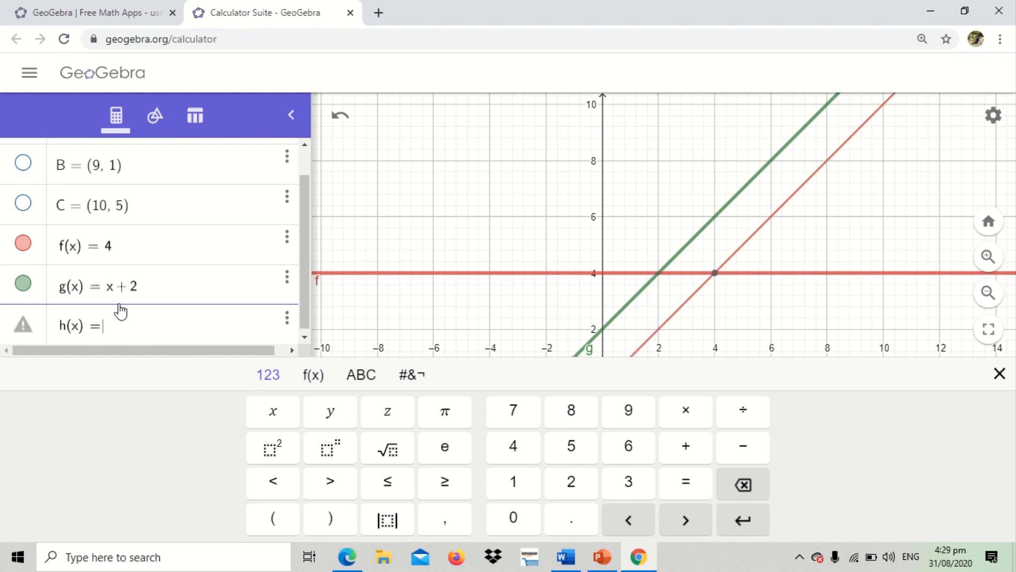
{"action": "left_click", "coordinate": [272, 412]}
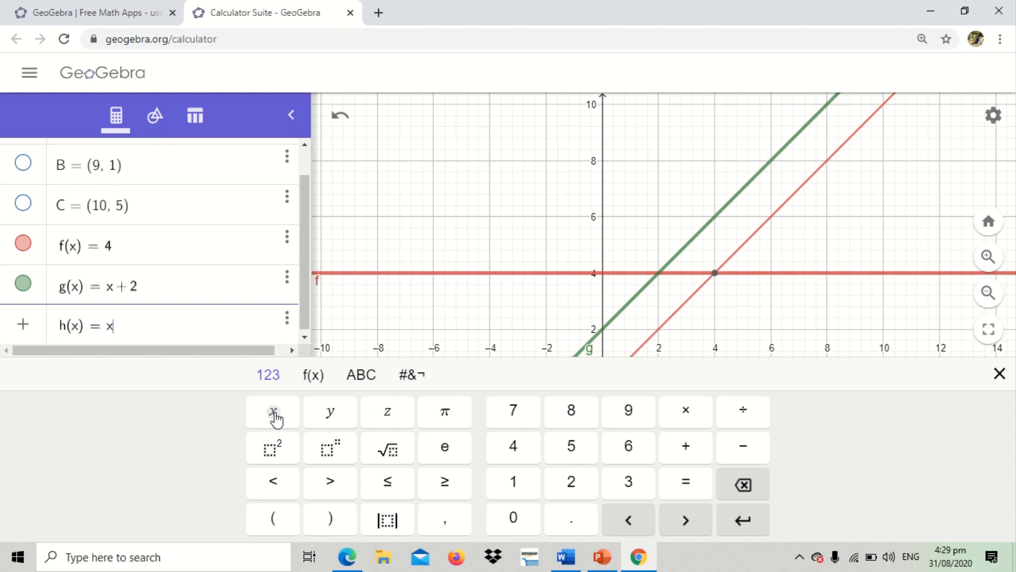
{"action": "left_click", "coordinate": [272, 448]}
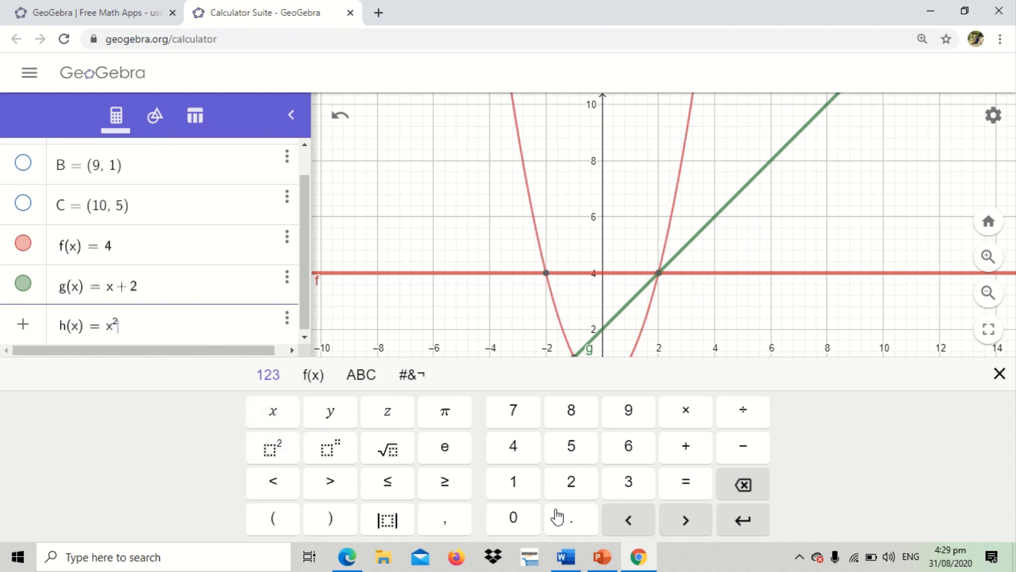
{"action": "left_click", "coordinate": [686, 446]}
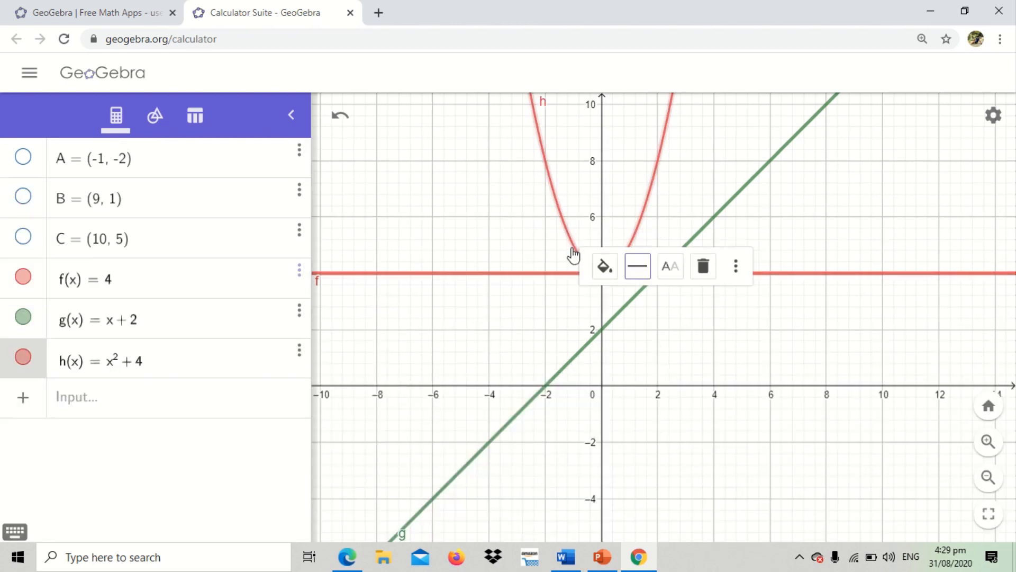
Step: Make parabola h light green and reopen its colour choices
{"action": "left_click", "coordinate": [605, 267]}
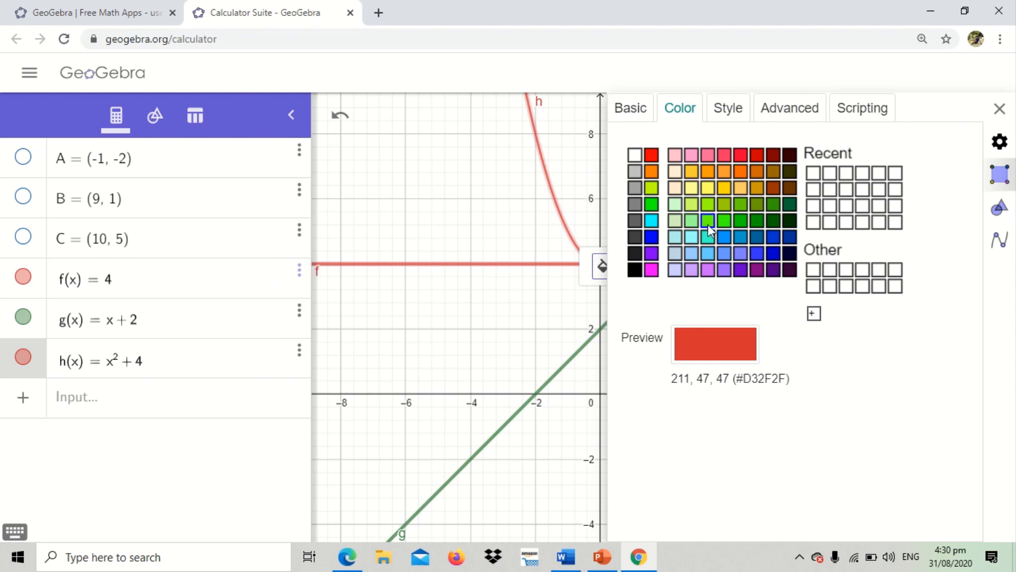
{"action": "left_click", "coordinate": [707, 220]}
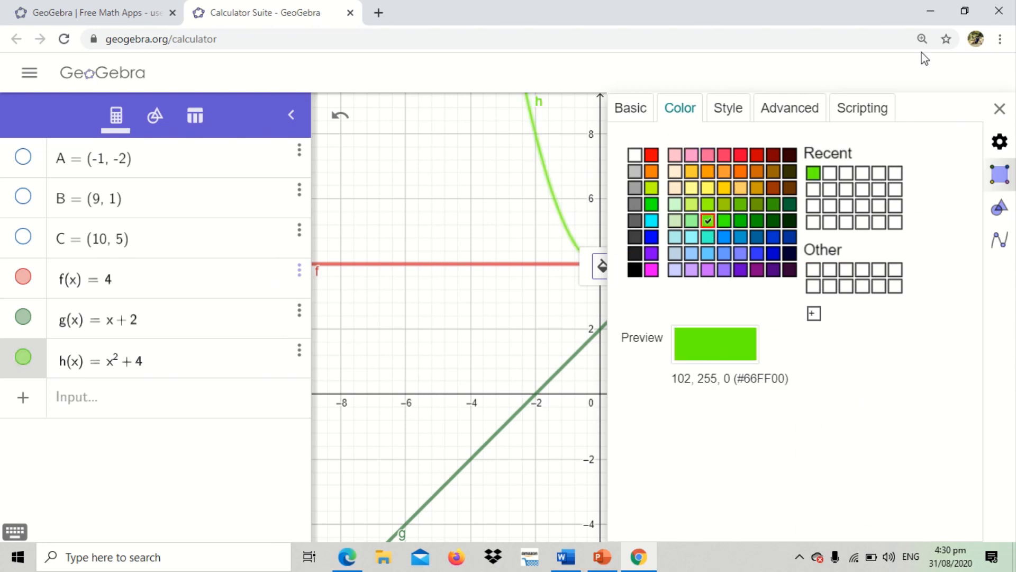
{"action": "left_click", "coordinate": [999, 108]}
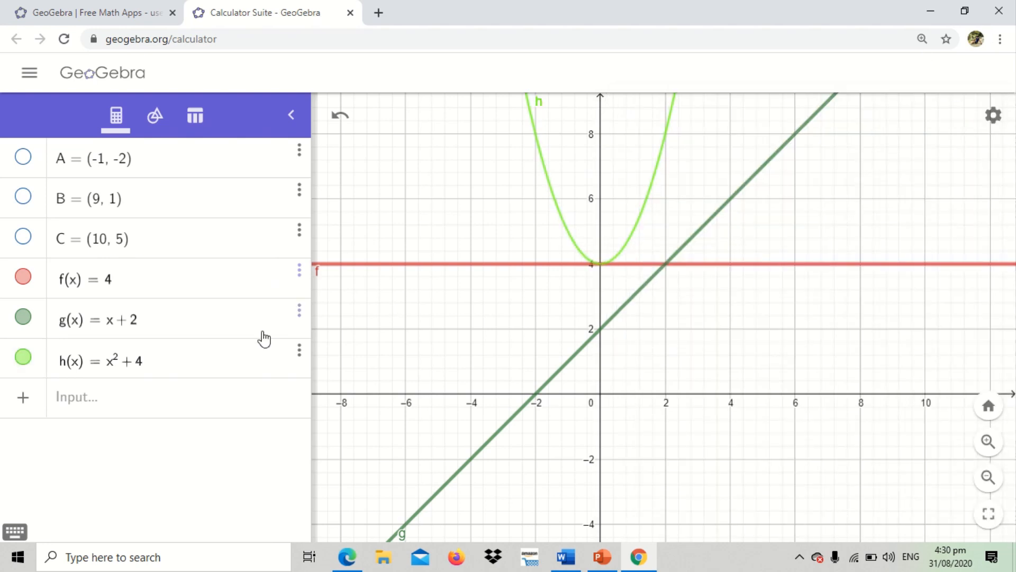
{"action": "mouse_move", "coordinate": [582, 250]}
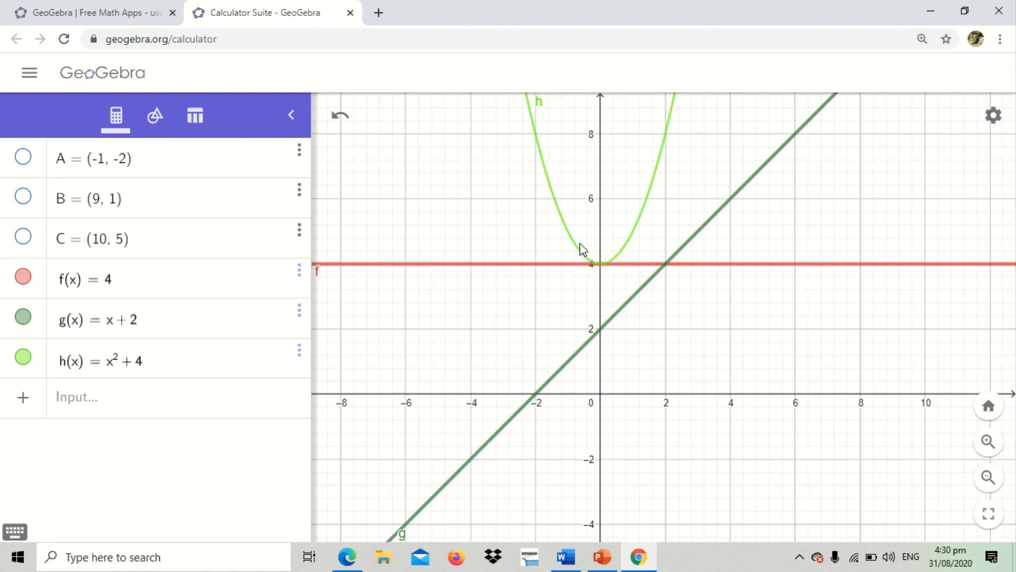
{"action": "left_click", "coordinate": [21, 357]}
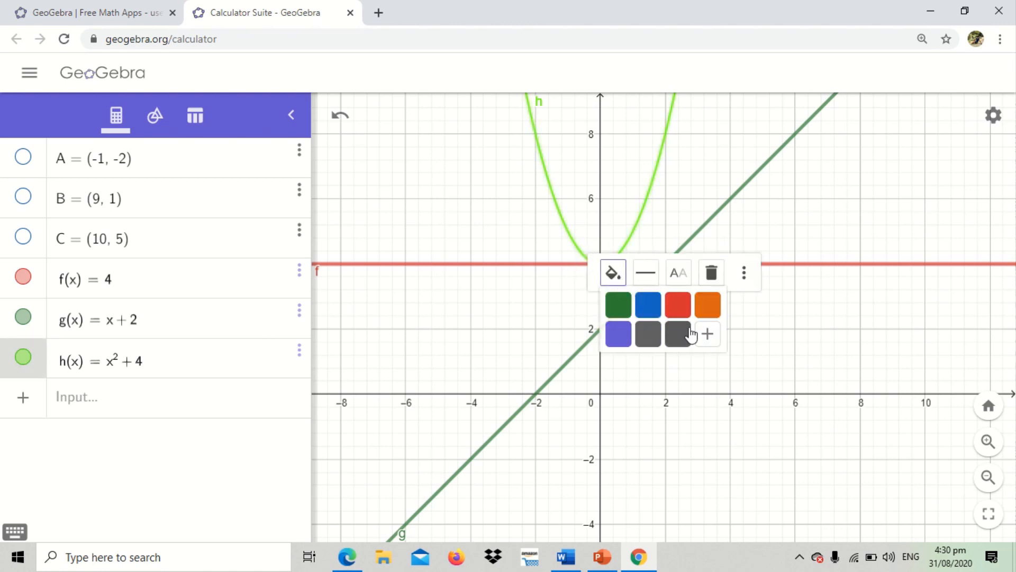
{"action": "left_click", "coordinate": [646, 272]}
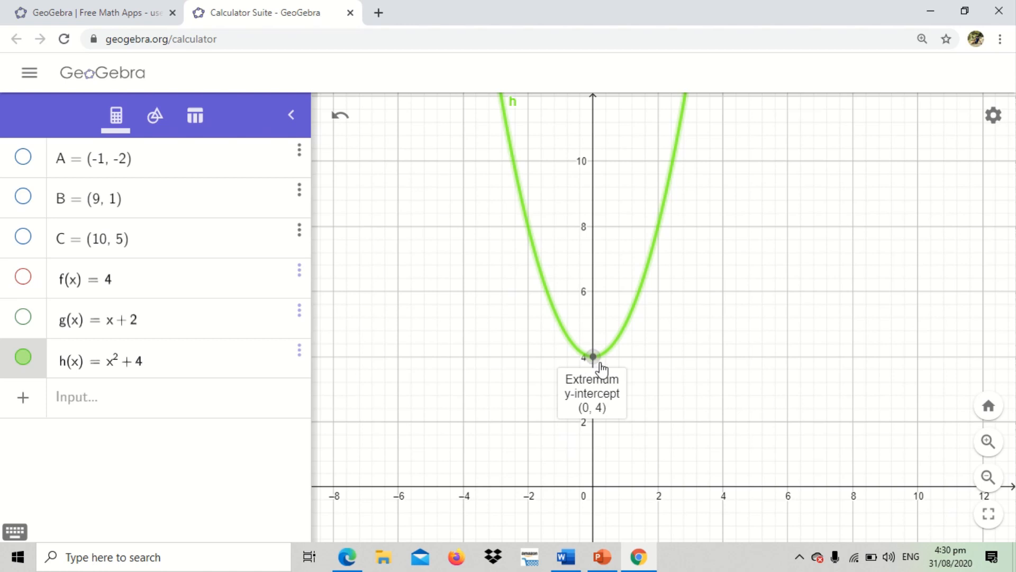
{"action": "mouse_move", "coordinate": [611, 363]}
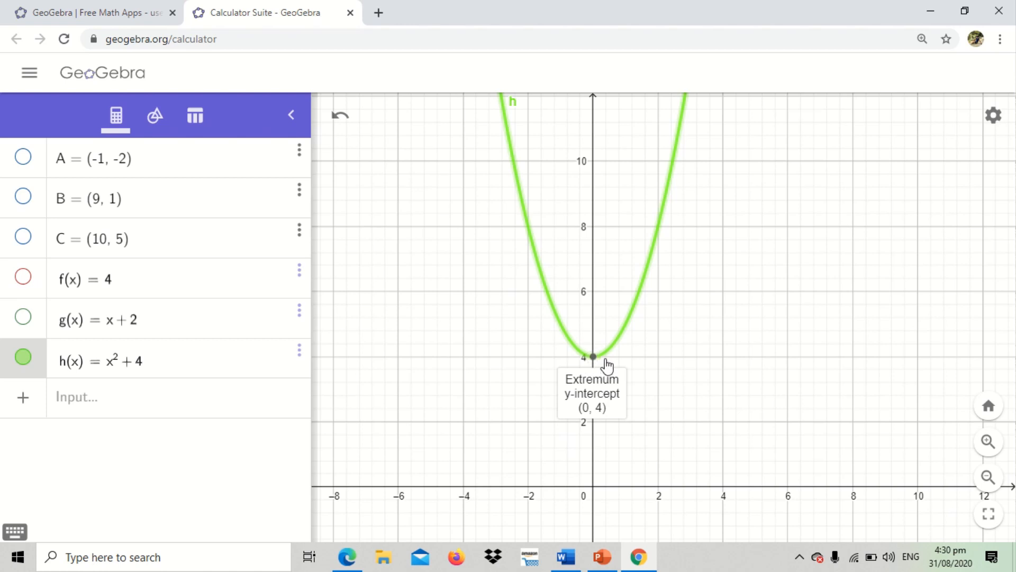
{"action": "mouse_move", "coordinate": [593, 364]}
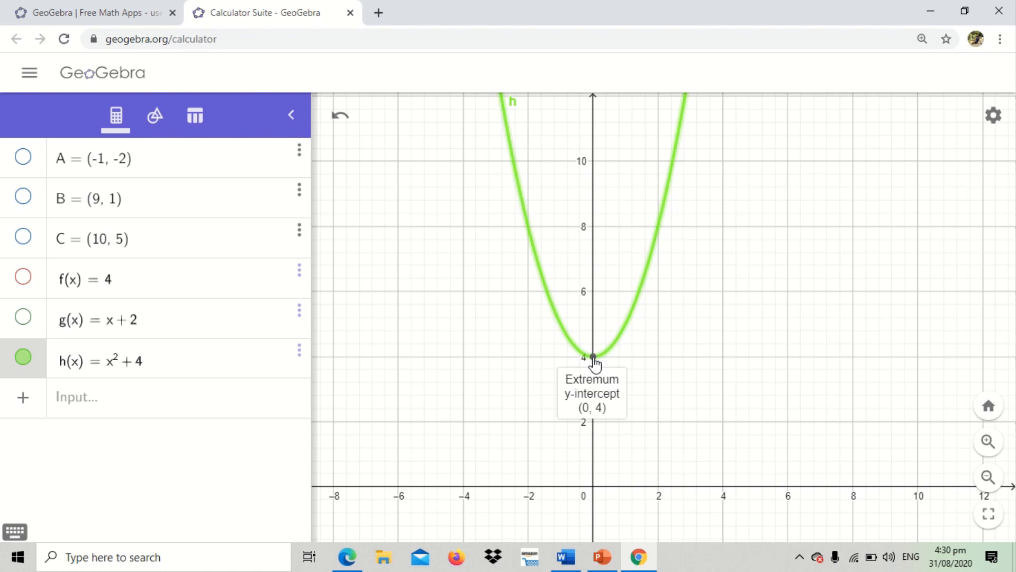
{"action": "mouse_move", "coordinate": [23, 362]}
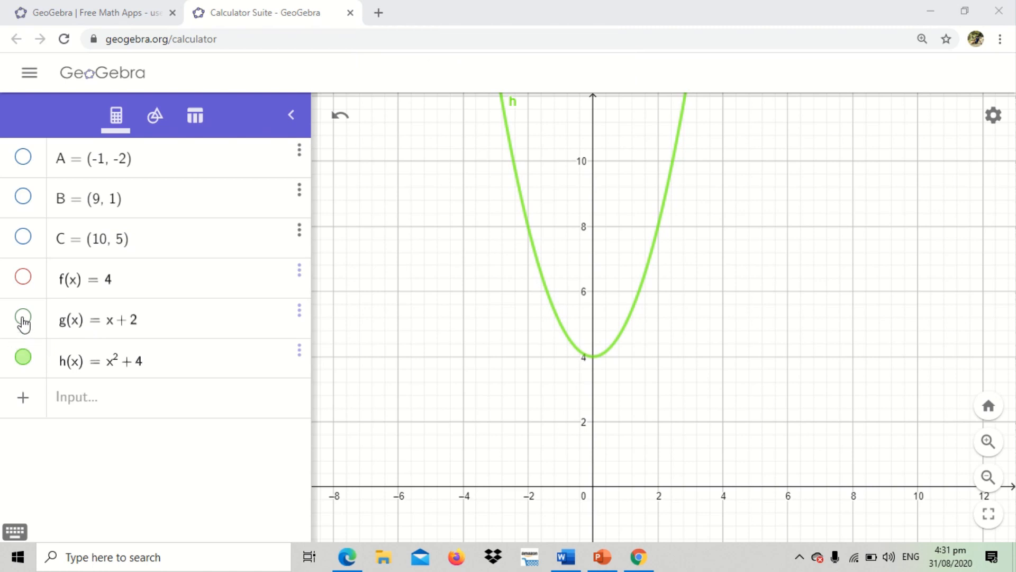
Step: Make line g visible again and enter the cubic y = x^3 as curve p
{"action": "left_click", "coordinate": [23, 319]}
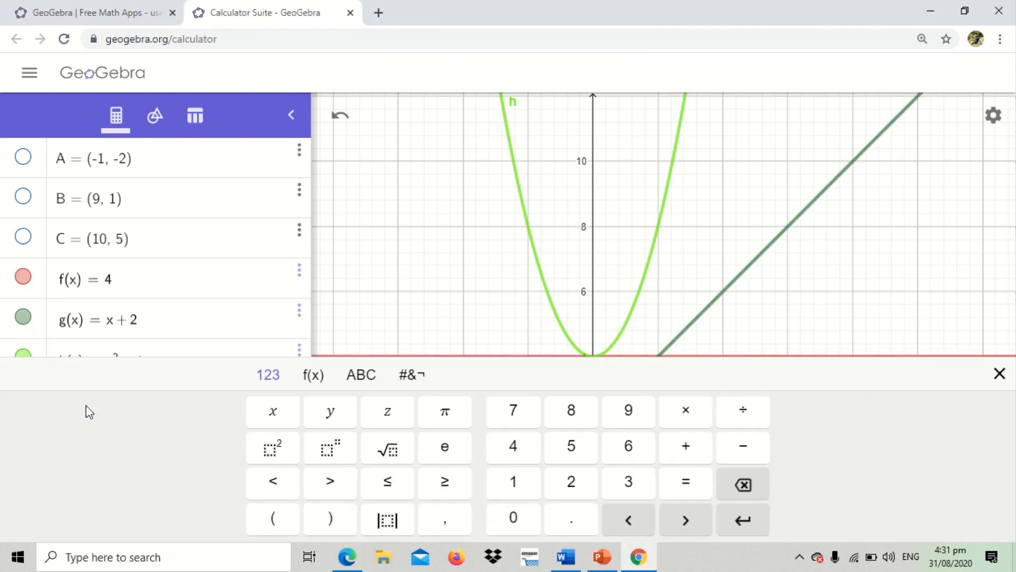
{"action": "scroll", "scroll_direction": "down", "scroll_amount": 3}
{"action": "type", "text": "y = x³"}
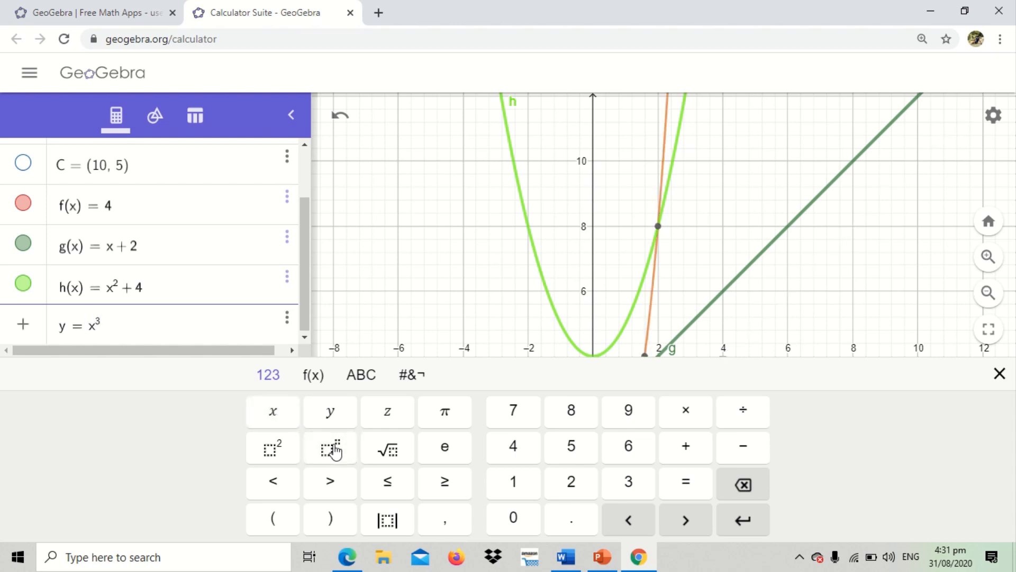
{"action": "key", "text": "Enter"}
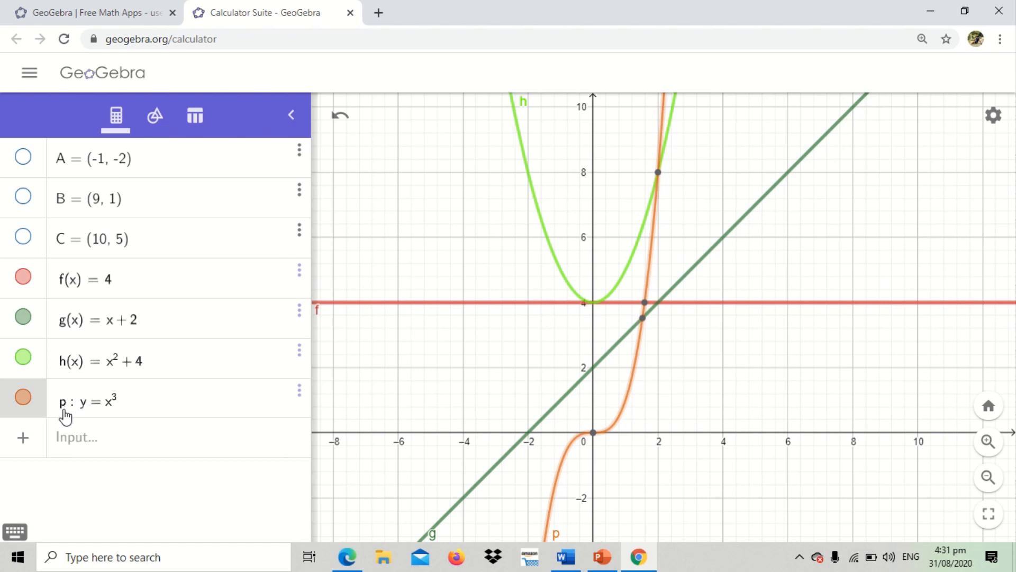
{"action": "mouse_move", "coordinate": [634, 396]}
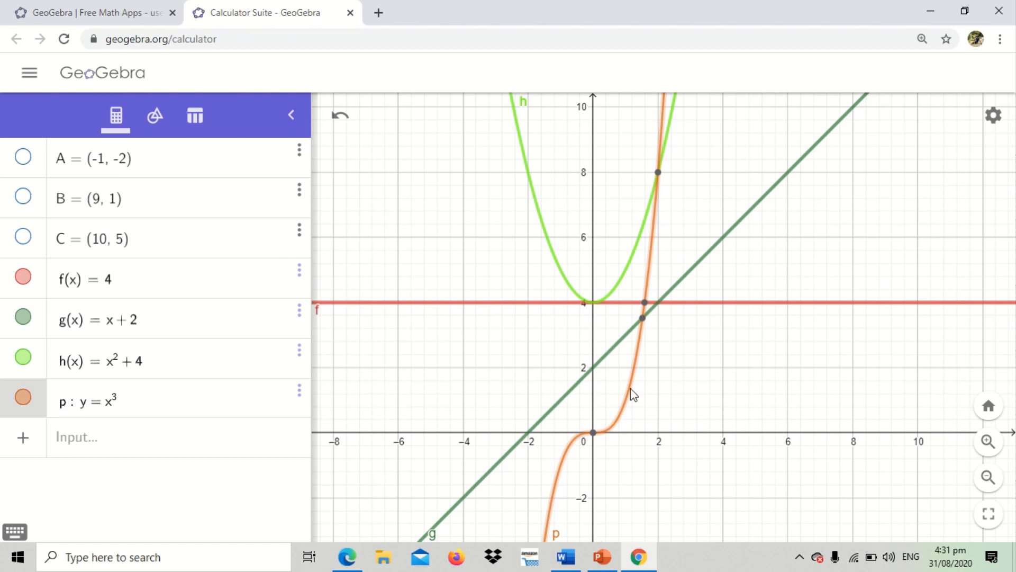
Step: Set the cubic p's line thickness to 8 and recentre the view on it
{"action": "left_click", "coordinate": [22, 356]}
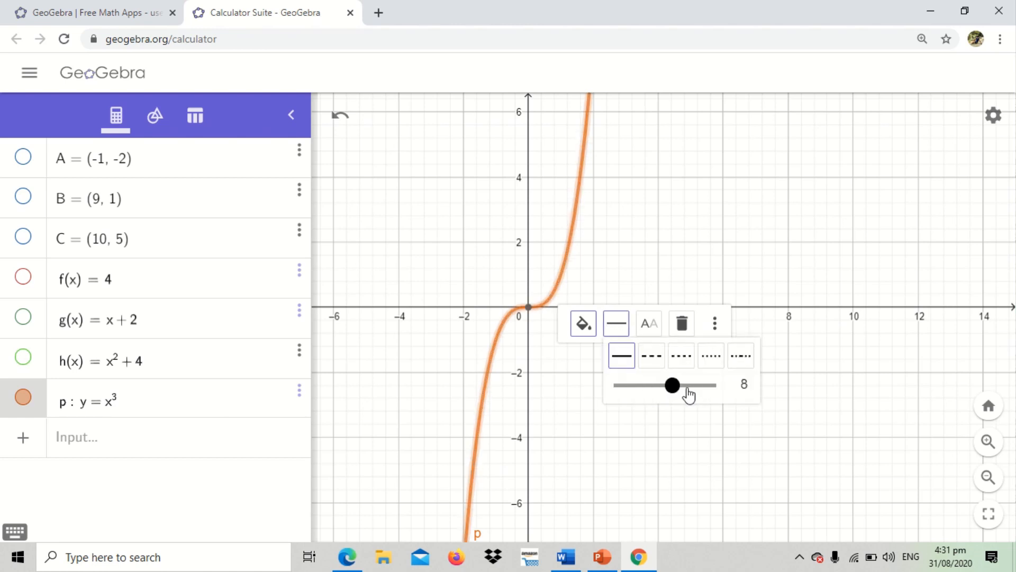
{"action": "left_click", "coordinate": [658, 329]}
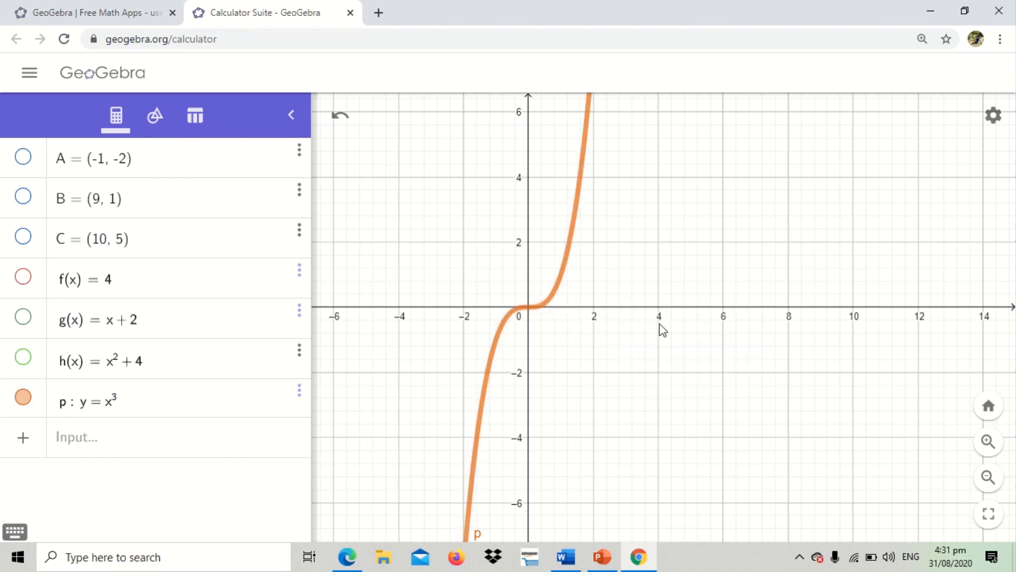
{"action": "scroll", "scroll_direction": "down", "scroll_amount": 3}
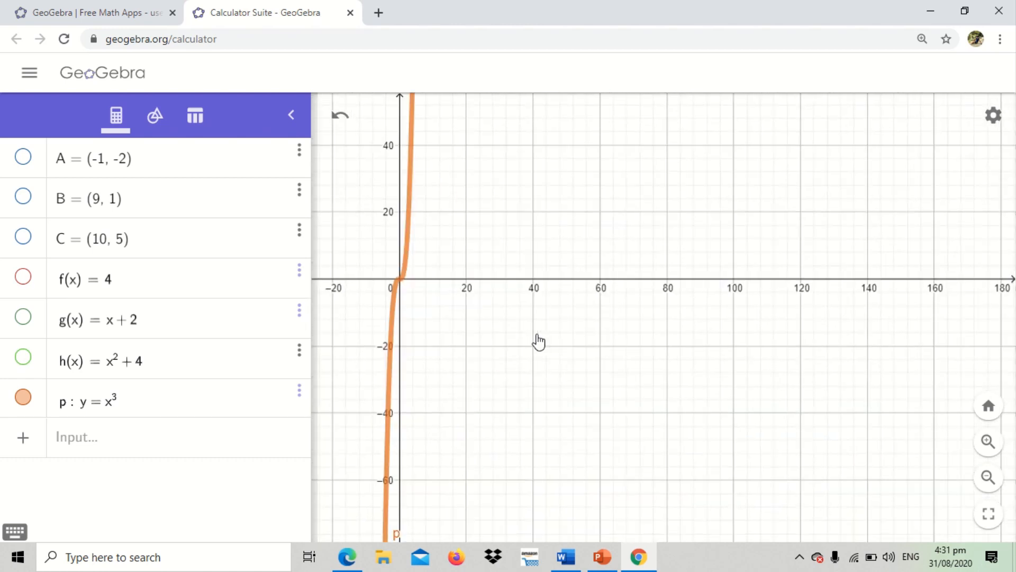
{"action": "left_click_drag", "start_coordinate": [540, 340], "coordinate": [741, 366]}
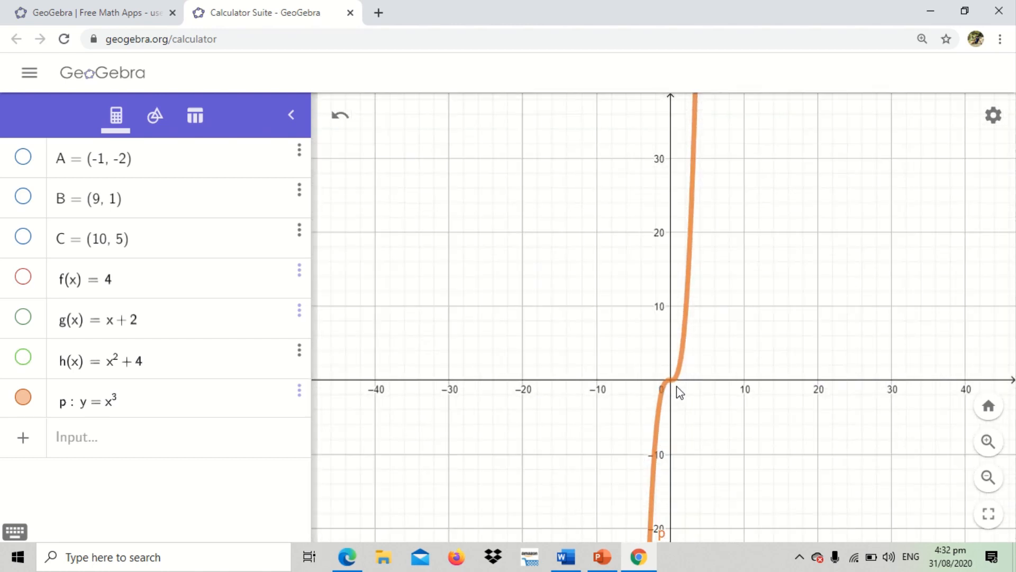
{"action": "scroll", "scroll_direction": "down", "scroll_amount": 3}
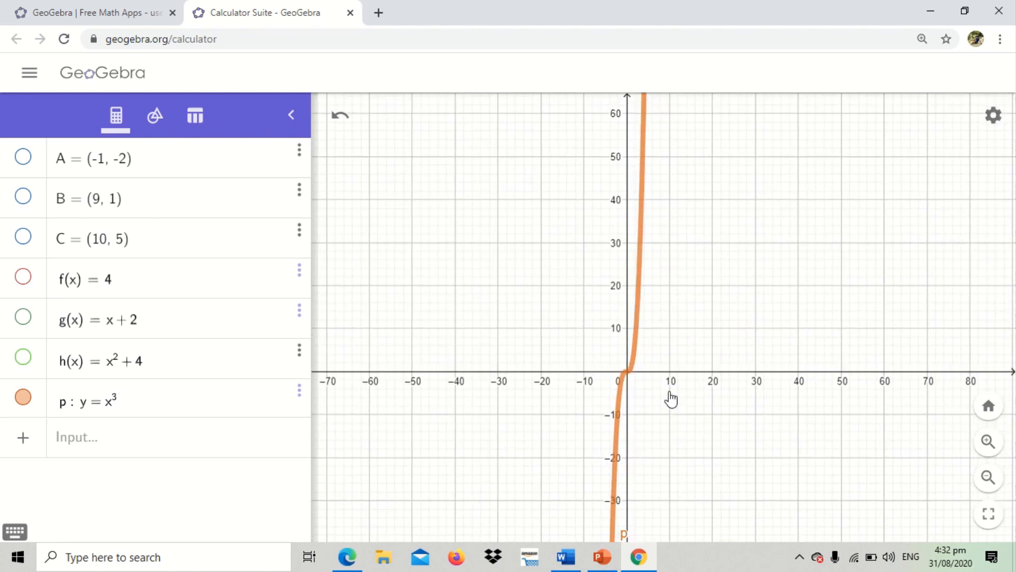
{"action": "mouse_move", "coordinate": [23, 403]}
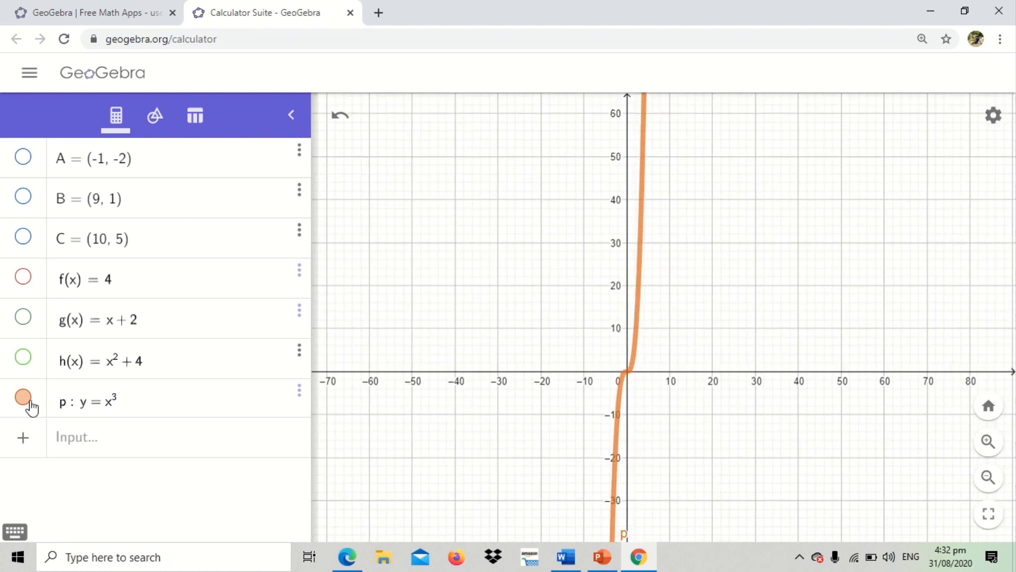
Step: Turn off the visibility of the remaining curves, including line f, leaving empty axes
{"action": "left_click", "coordinate": [23, 360]}
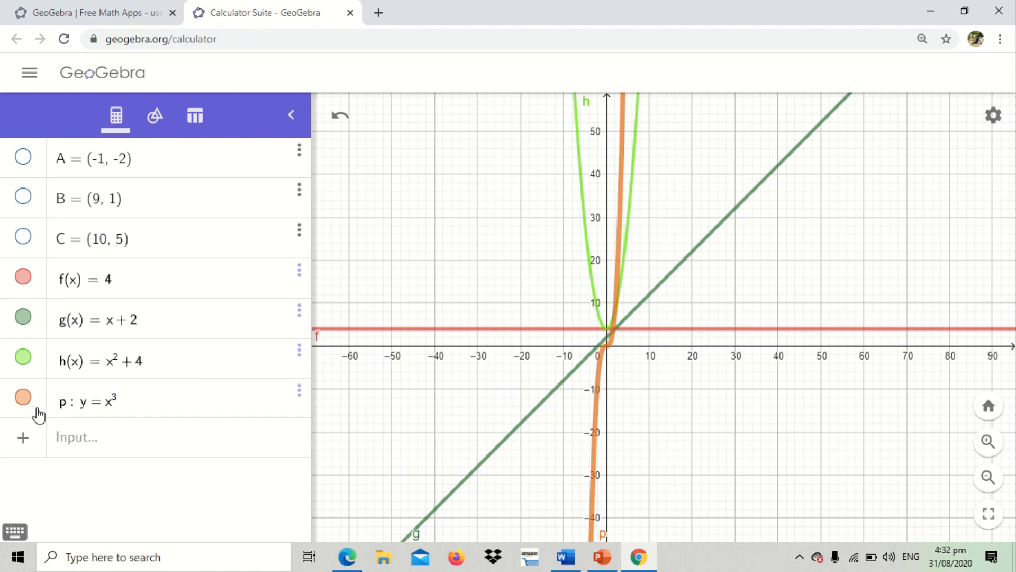
{"action": "mouse_move", "coordinate": [595, 401]}
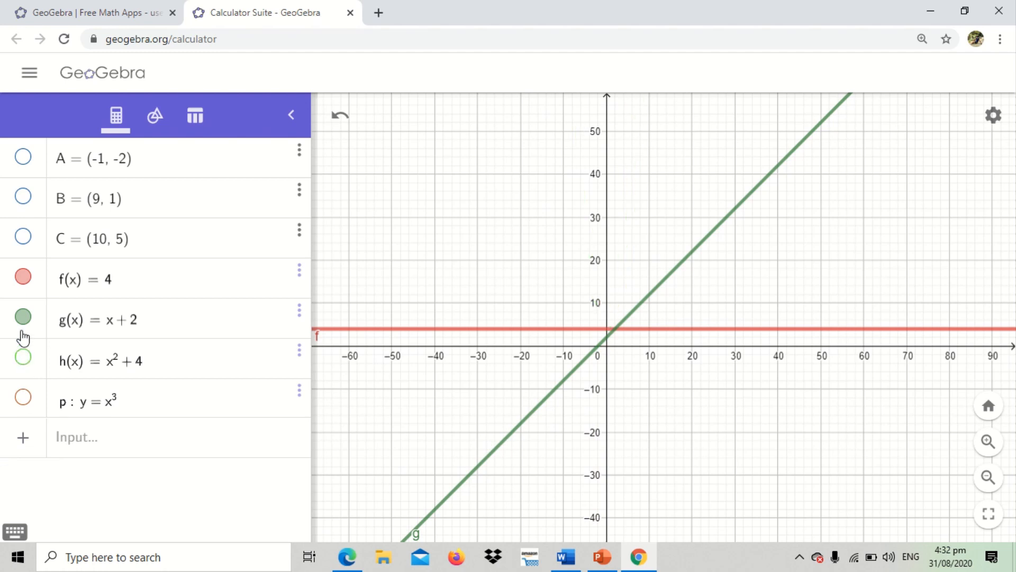
{"action": "left_click", "coordinate": [22, 279]}
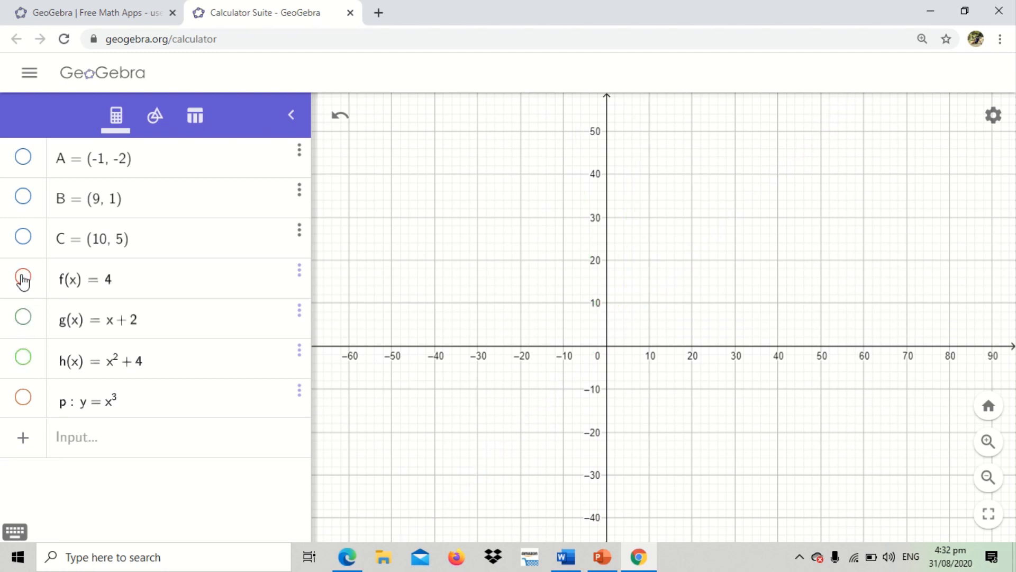
Step: Show the cubic p again, select it and drag it left to around x = −8.6 and down
{"action": "left_click", "coordinate": [21, 400]}
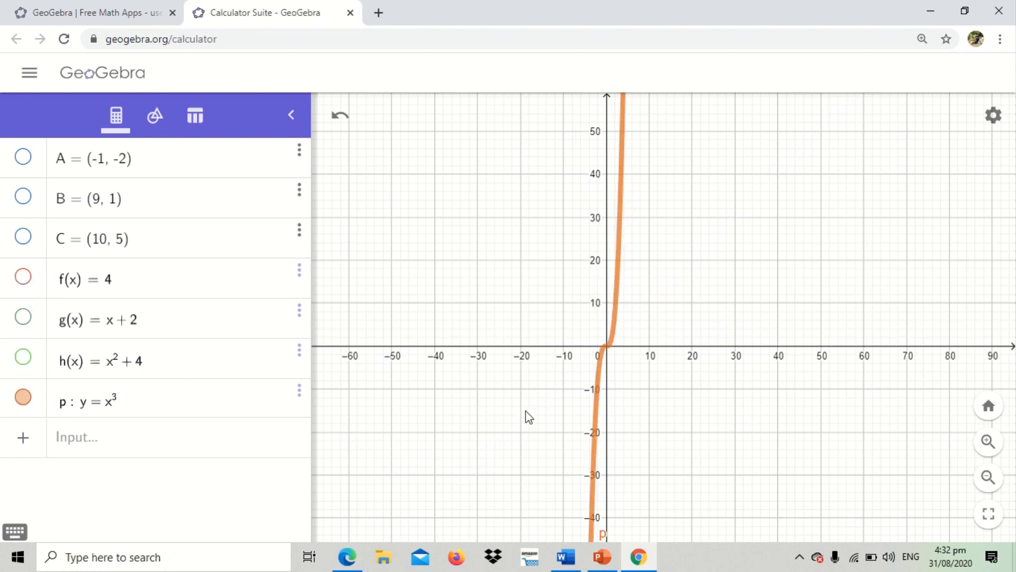
{"action": "mouse_move", "coordinate": [676, 404]}
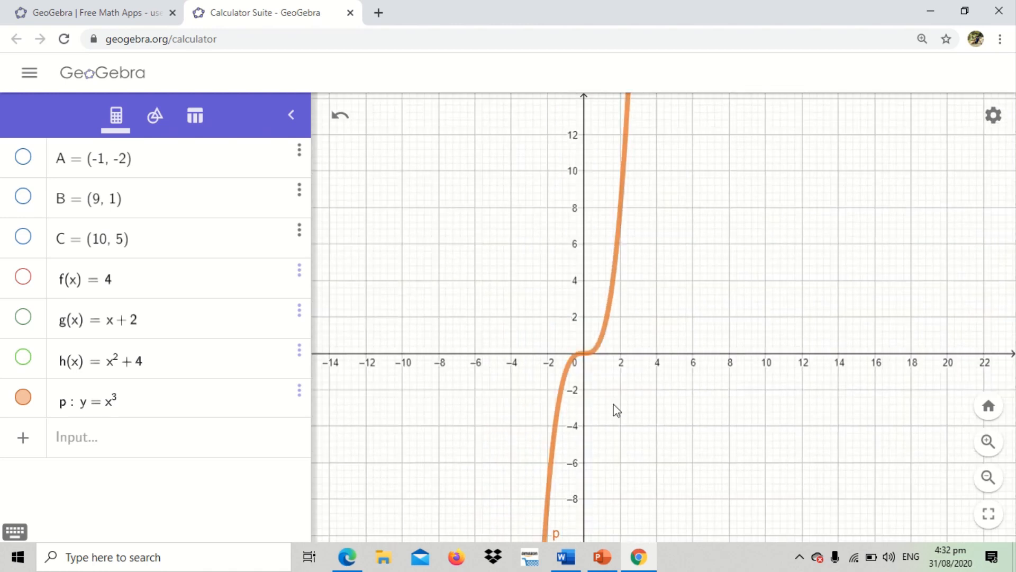
{"action": "left_click", "coordinate": [600, 343]}
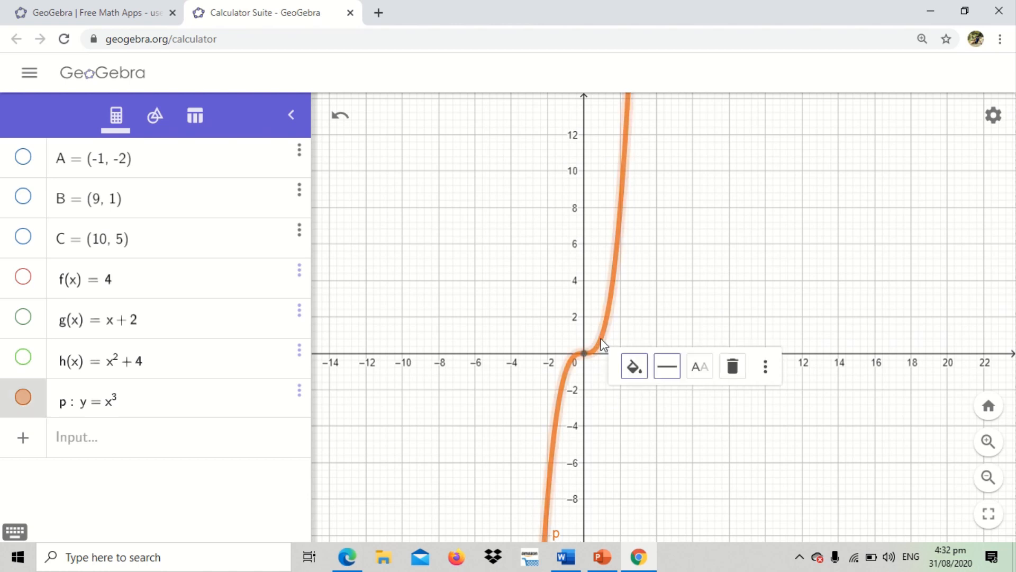
{"action": "left_click", "coordinate": [764, 366]}
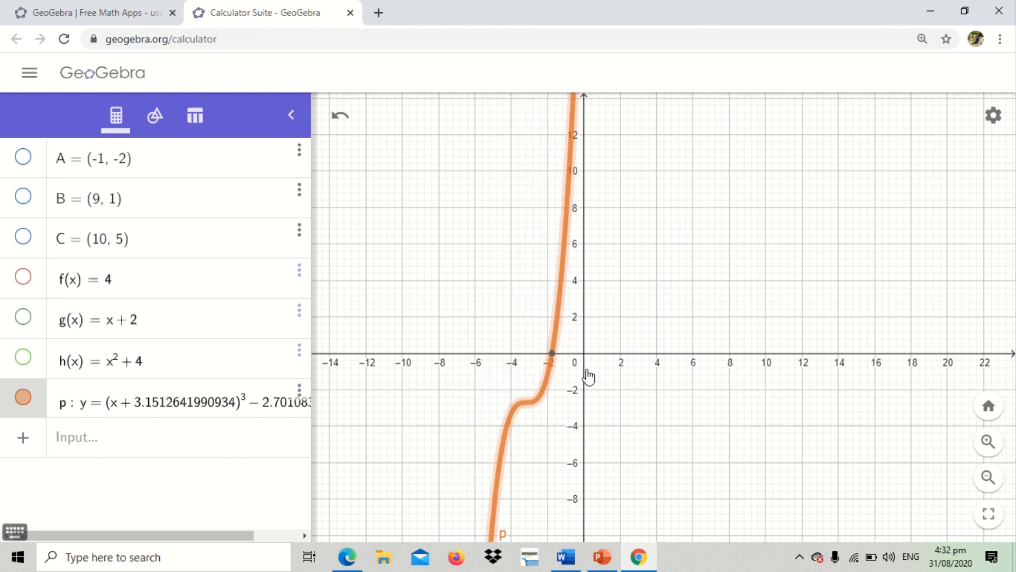
{"action": "left_click_drag", "start_coordinate": [588, 375], "coordinate": [449, 295]}
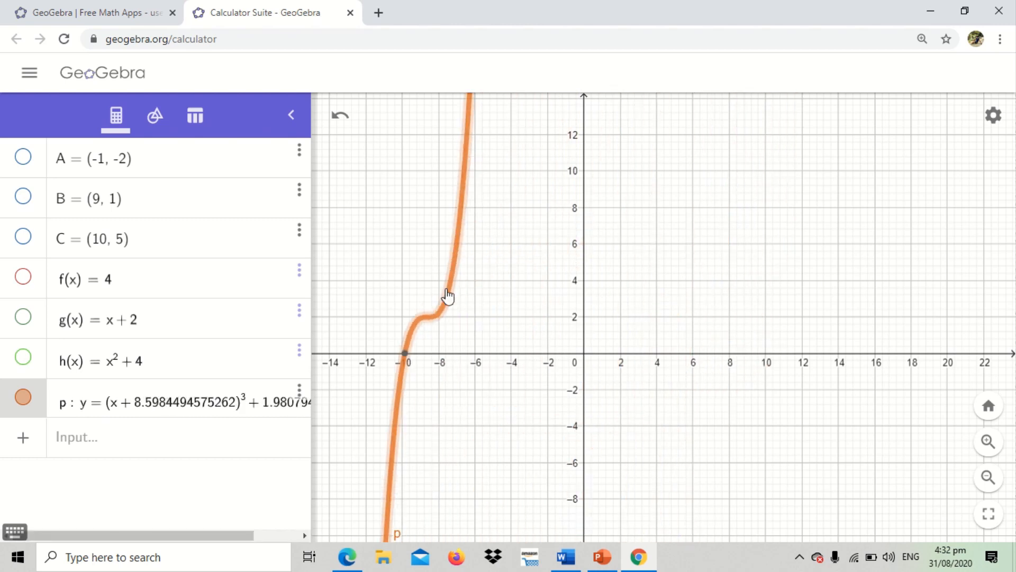
{"action": "left_click_drag", "start_coordinate": [447, 295], "coordinate": [486, 352]}
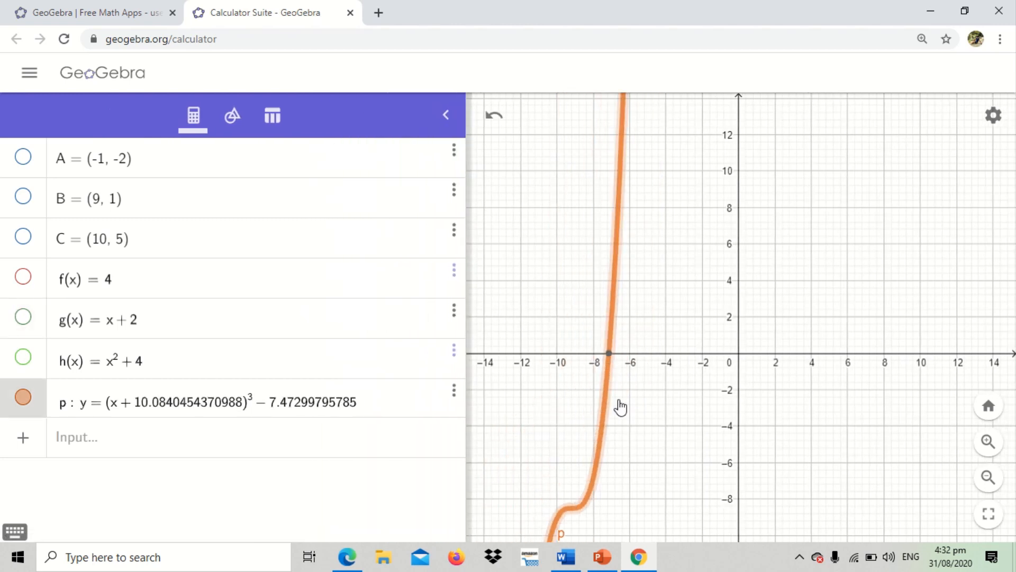
Step: Drag the cubic up near y = 4, across the y-axis and back, ending at y = (x − 6.03)³ − 0.68
{"action": "left_click_drag", "start_coordinate": [621, 406], "coordinate": [613, 177]}
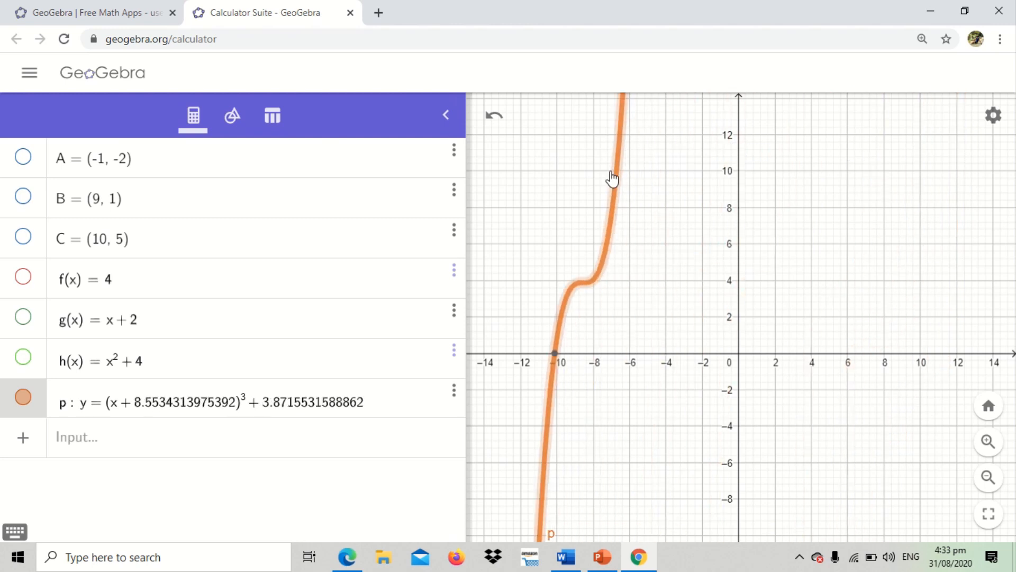
{"action": "left_click_drag", "start_coordinate": [613, 177], "coordinate": [829, 108]}
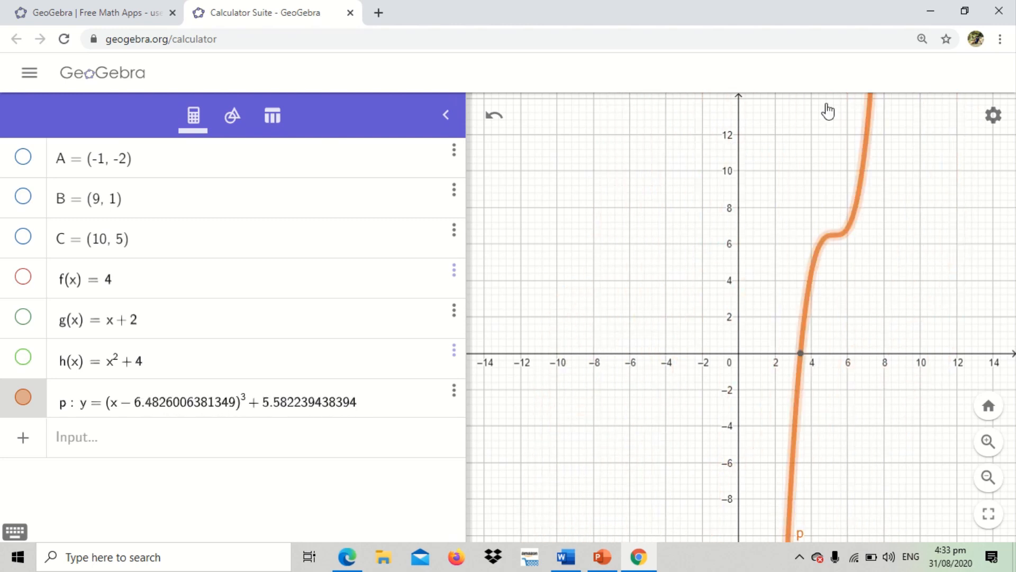
{"action": "left_click_drag", "start_coordinate": [829, 109], "coordinate": [613, 227]}
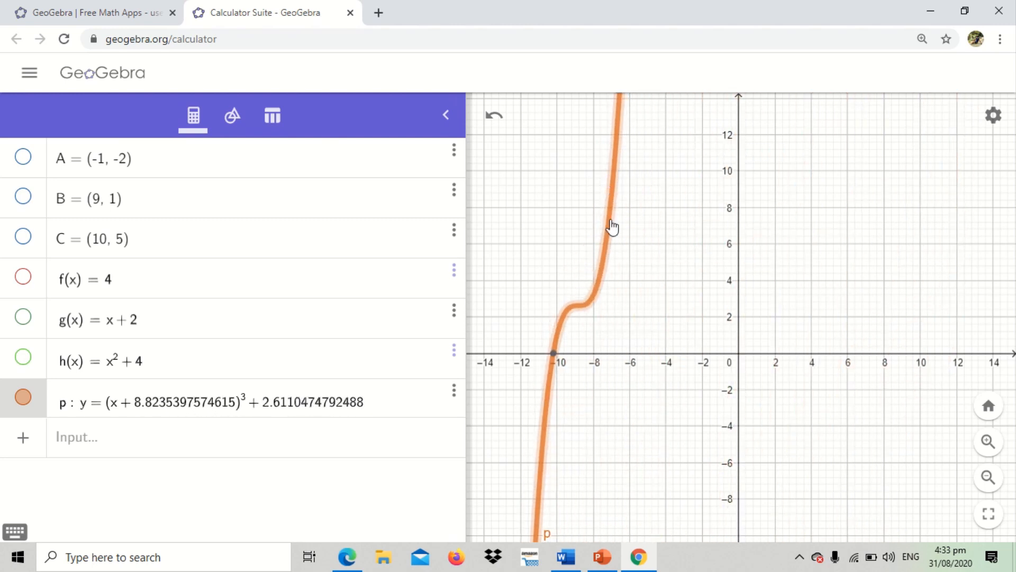
{"action": "left_click_drag", "start_coordinate": [614, 226], "coordinate": [861, 352]}
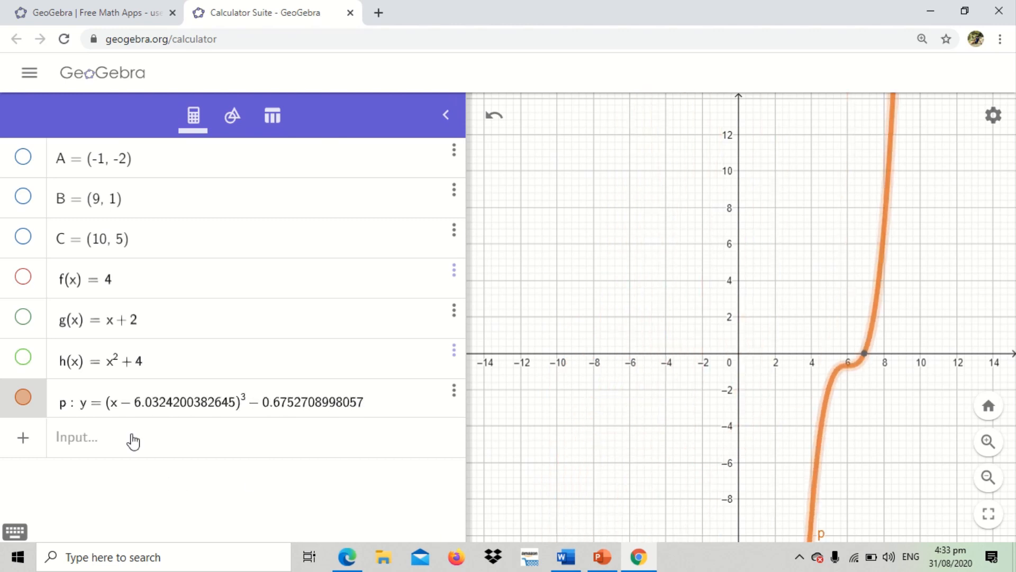
{"action": "mouse_move", "coordinate": [648, 386]}
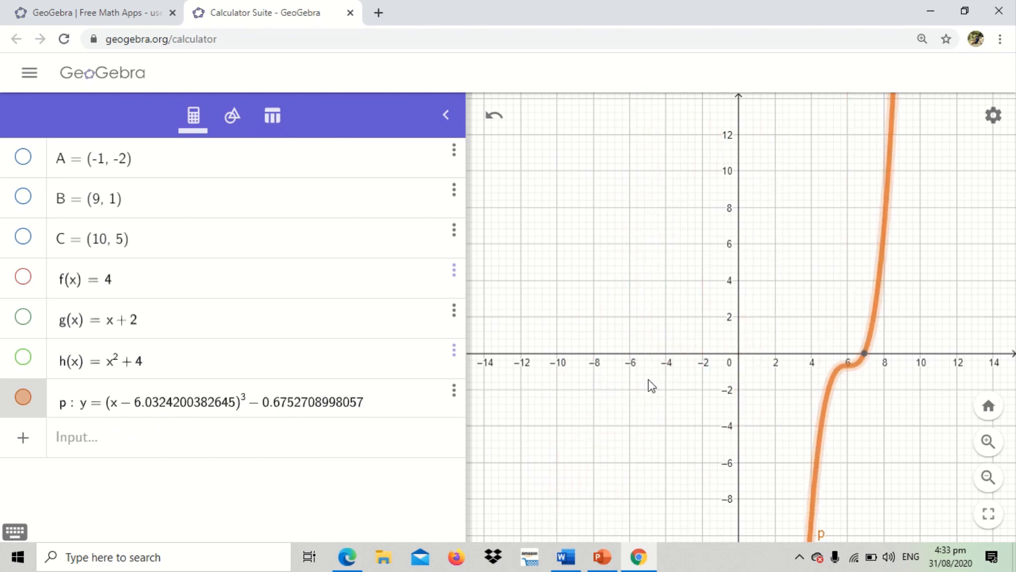
{"action": "mouse_move", "coordinate": [879, 310]}
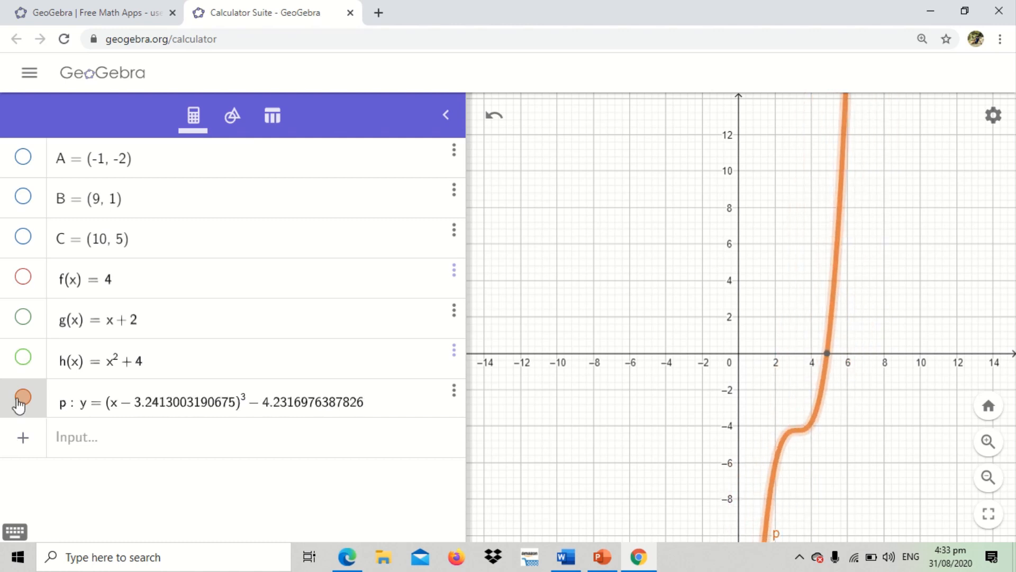
Step: Recolour the parabola h(x) = x² + 4 from green to blue
{"action": "left_click", "coordinate": [21, 361]}
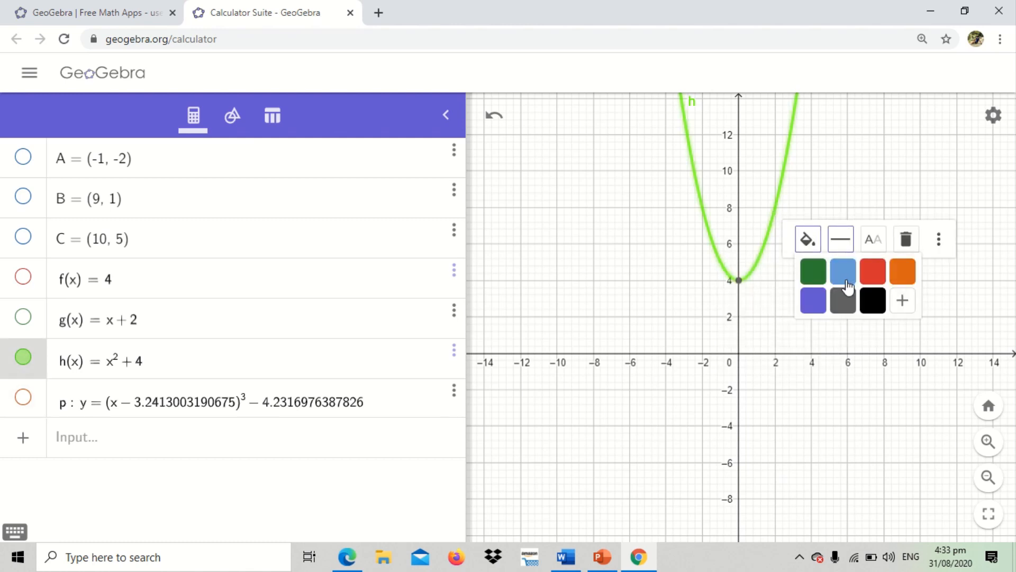
{"action": "left_click", "coordinate": [843, 271]}
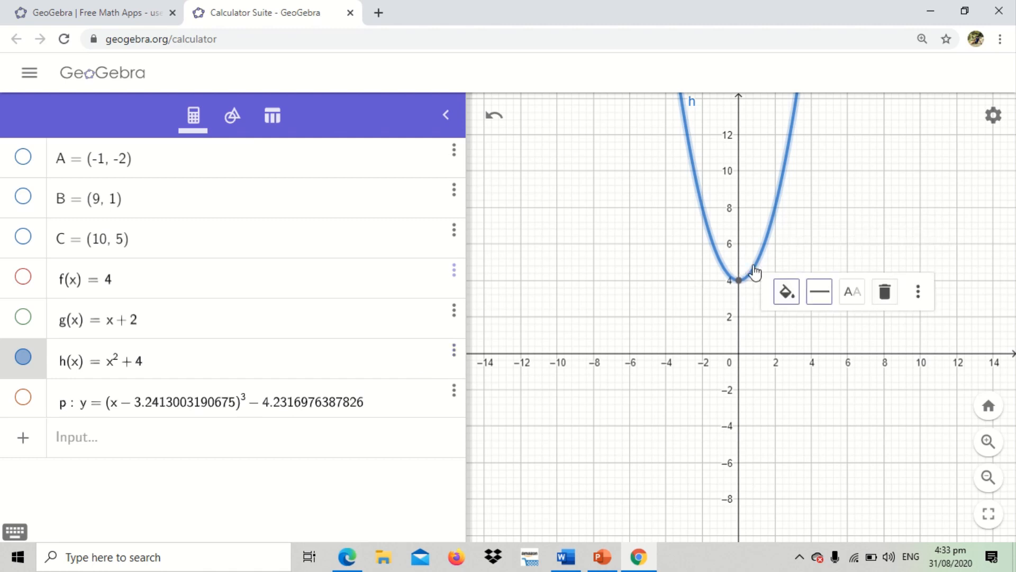
{"action": "left_click", "coordinate": [915, 291]}
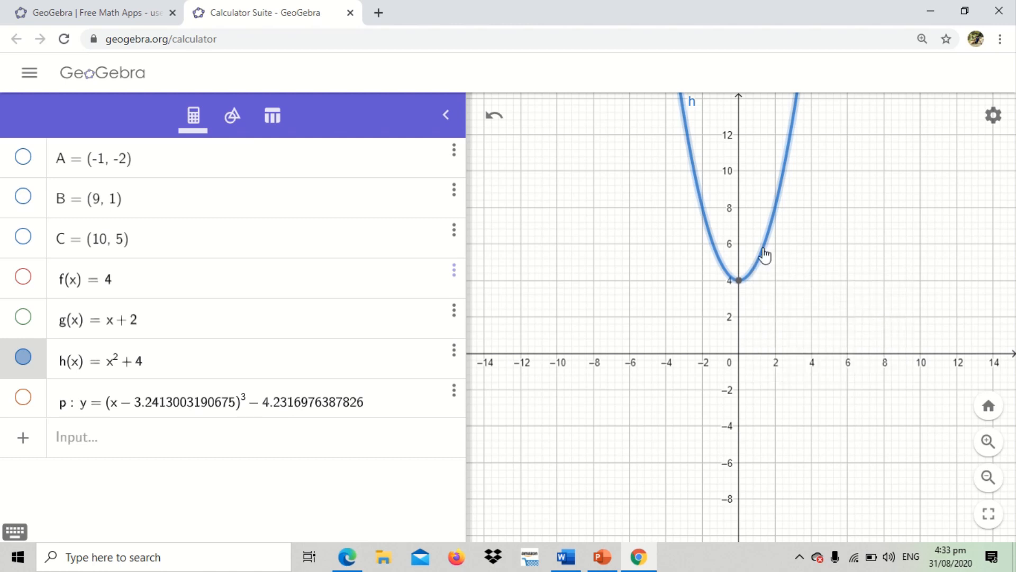
{"action": "mouse_move", "coordinate": [108, 339]}
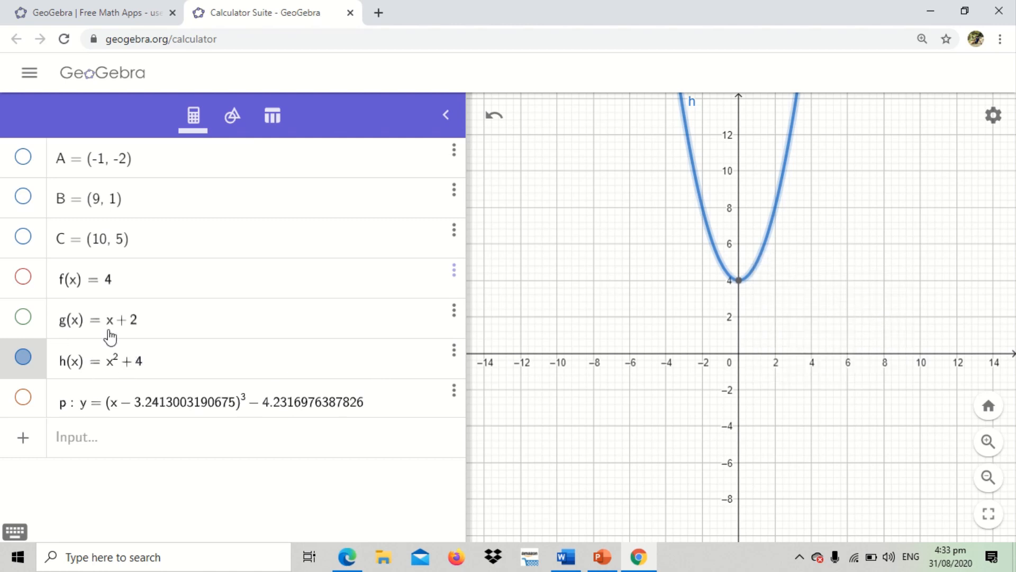
Step: Drag parabola h so its vertex sits at (−10, −8), giving h(x) = (x + 10)² − 8
{"action": "left_click_drag", "start_coordinate": [738, 280], "coordinate": [730, 311]}
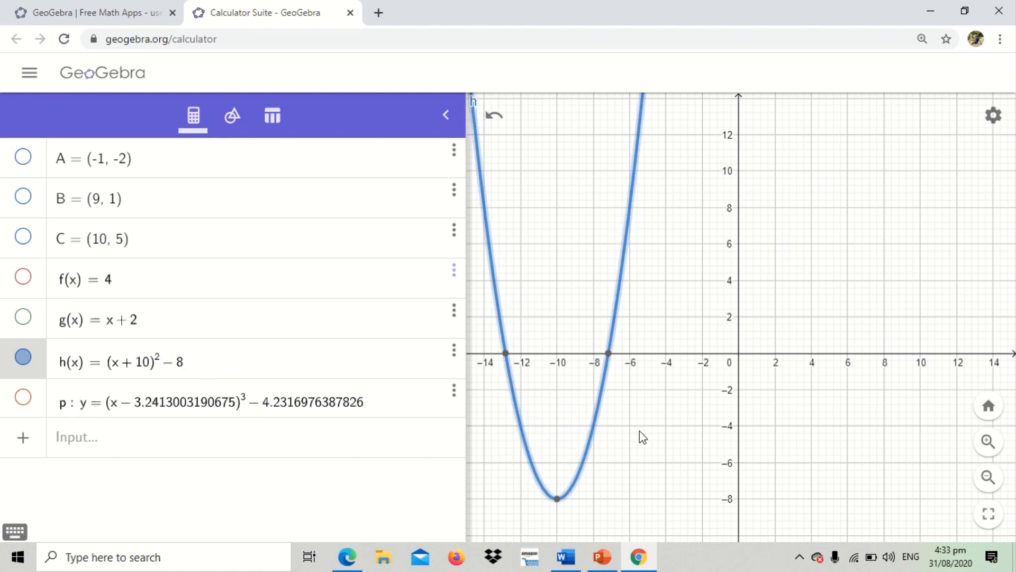
{"action": "mouse_move", "coordinate": [69, 375]}
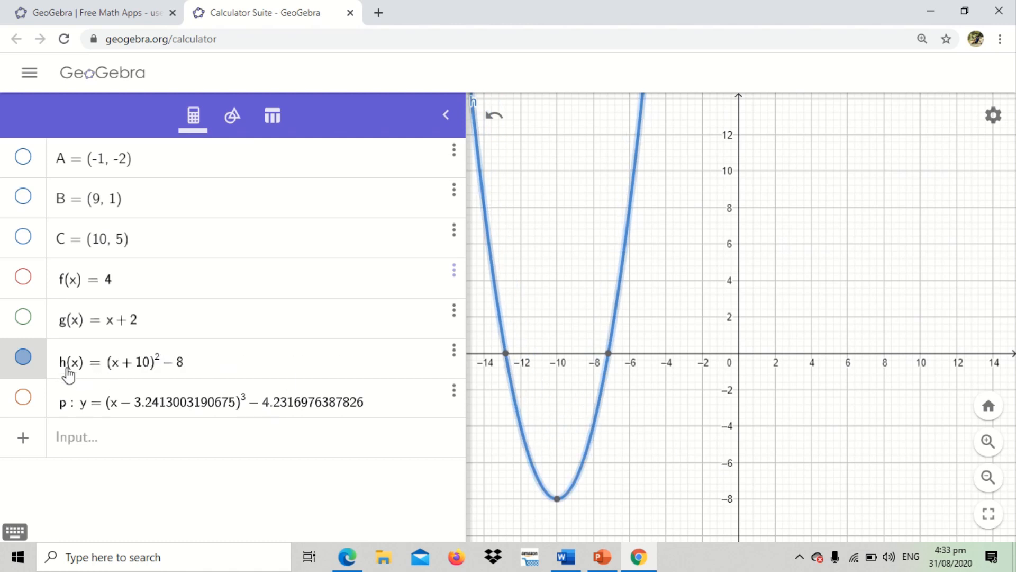
{"action": "mouse_move", "coordinate": [100, 379]}
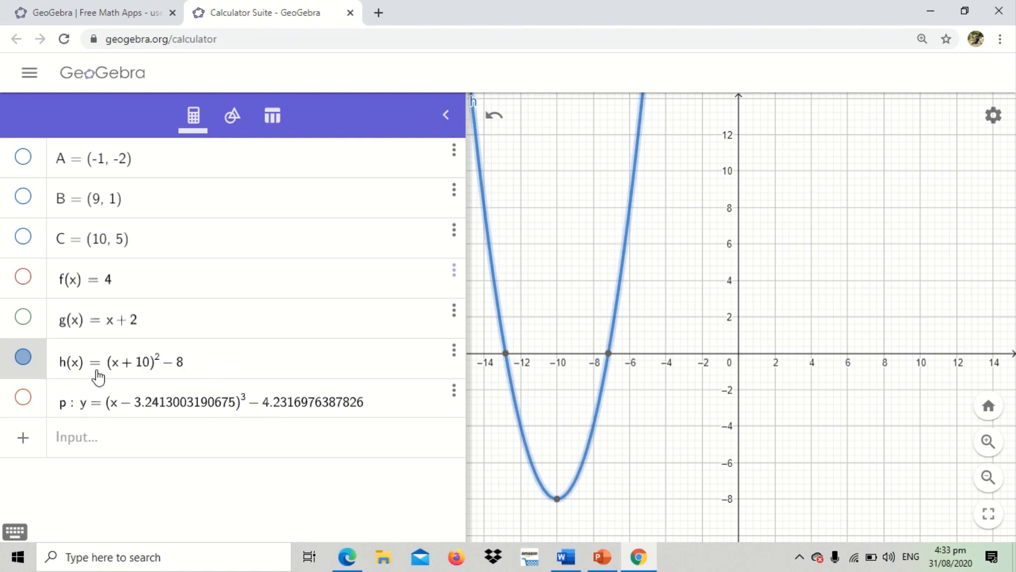
{"action": "mouse_move", "coordinate": [180, 372]}
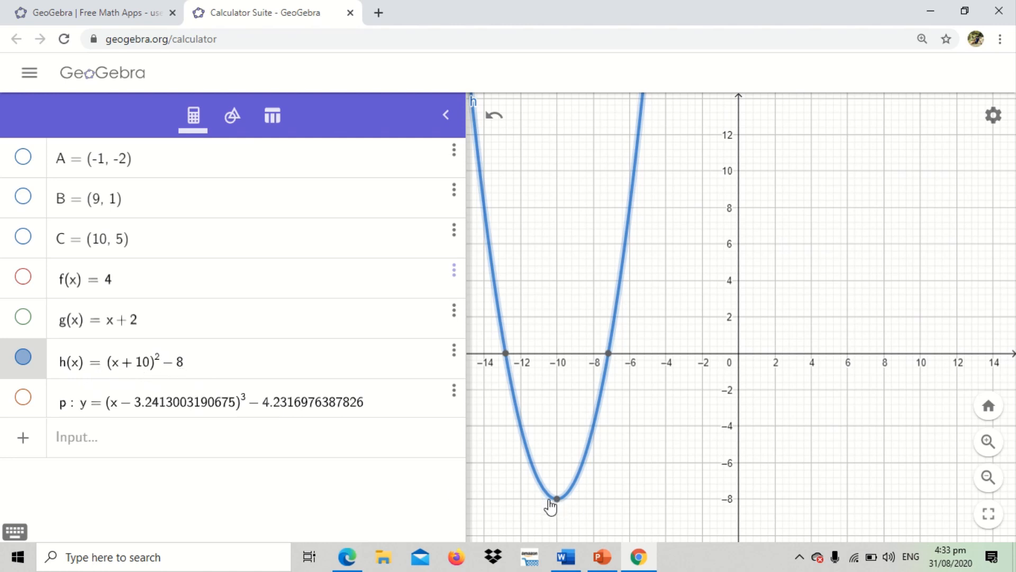
{"action": "mouse_move", "coordinate": [543, 502]}
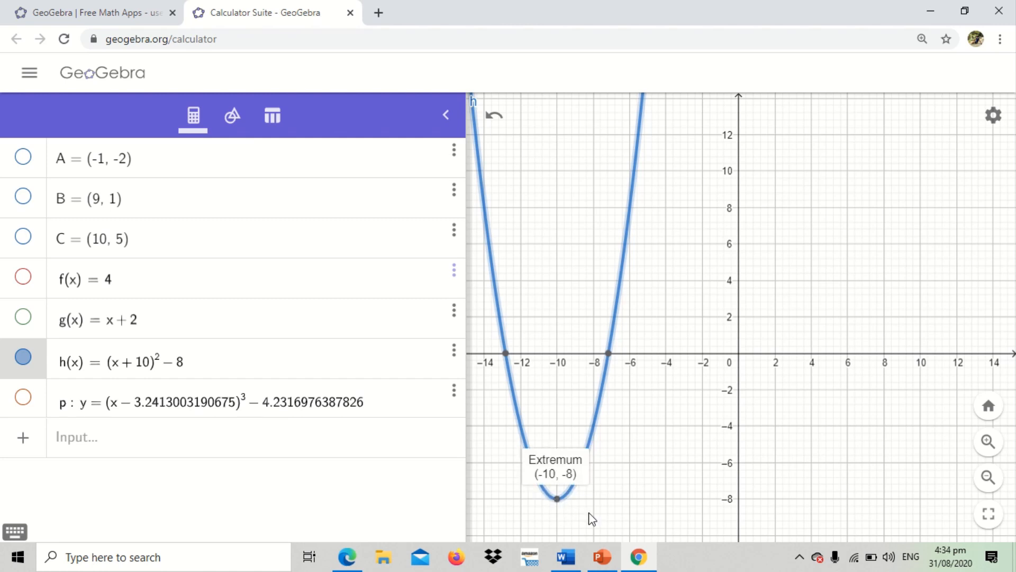
{"action": "mouse_move", "coordinate": [571, 506]}
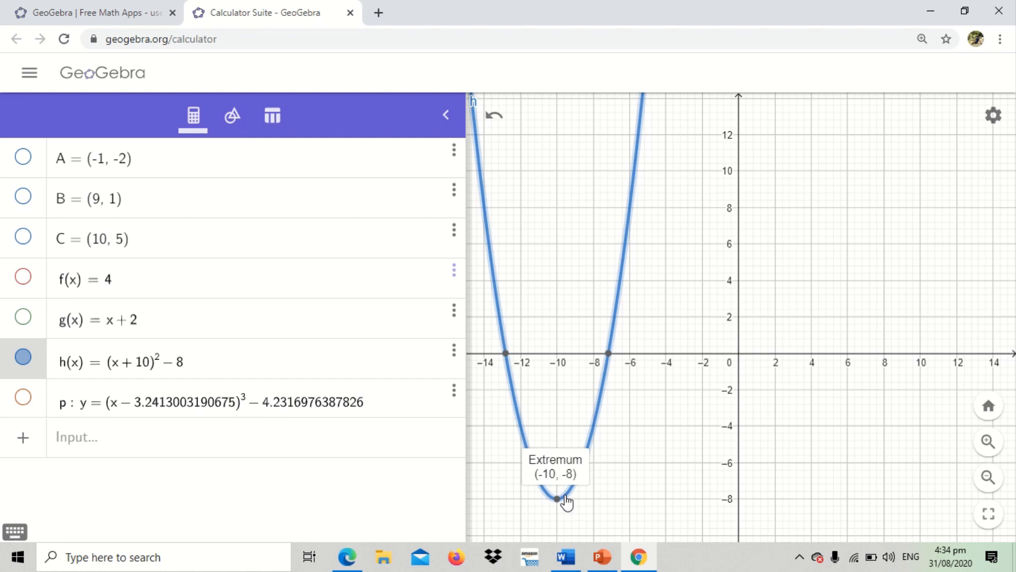
{"action": "mouse_move", "coordinate": [595, 499]}
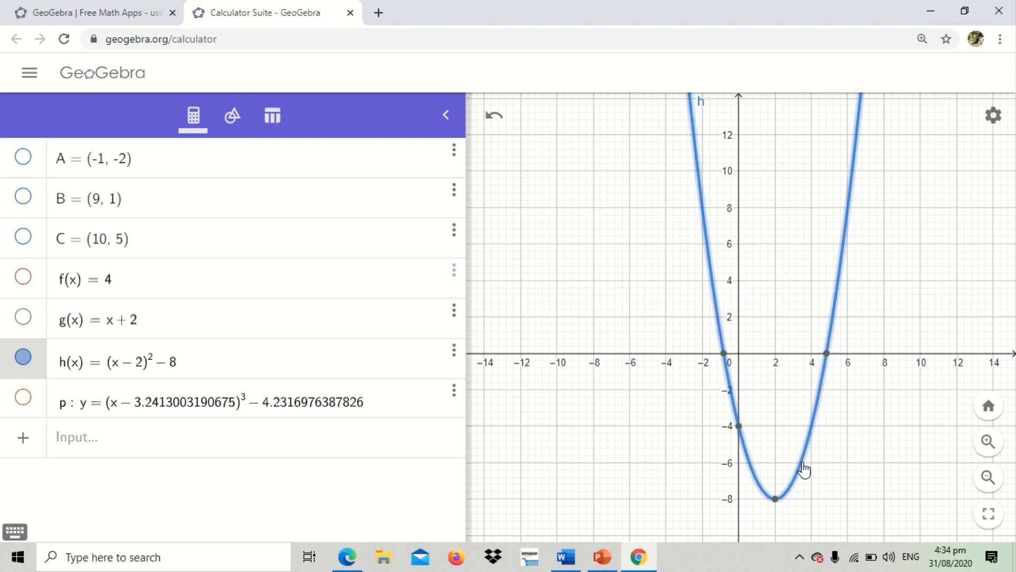
{"action": "mouse_move", "coordinate": [742, 432]}
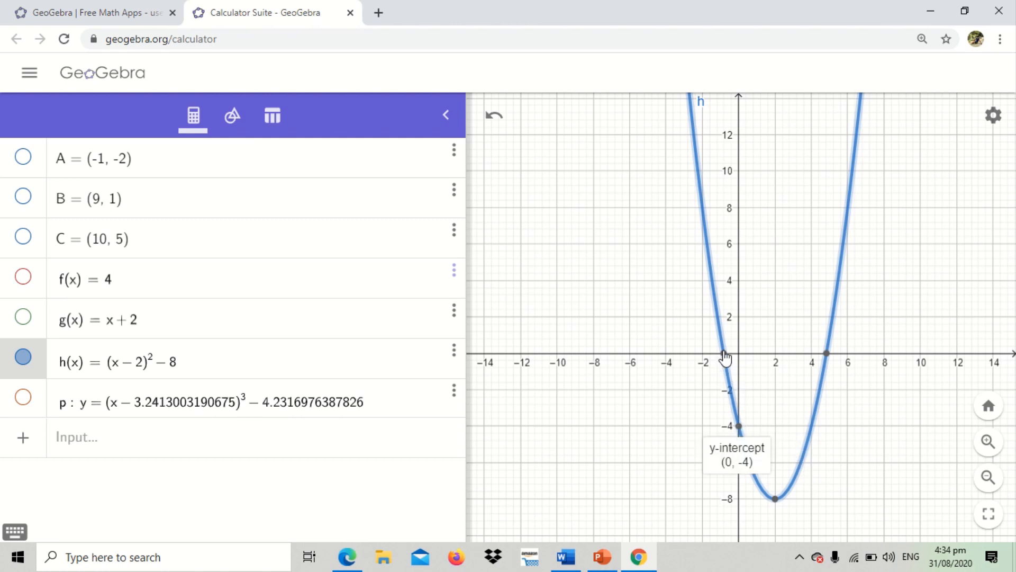
{"action": "mouse_move", "coordinate": [745, 432]}
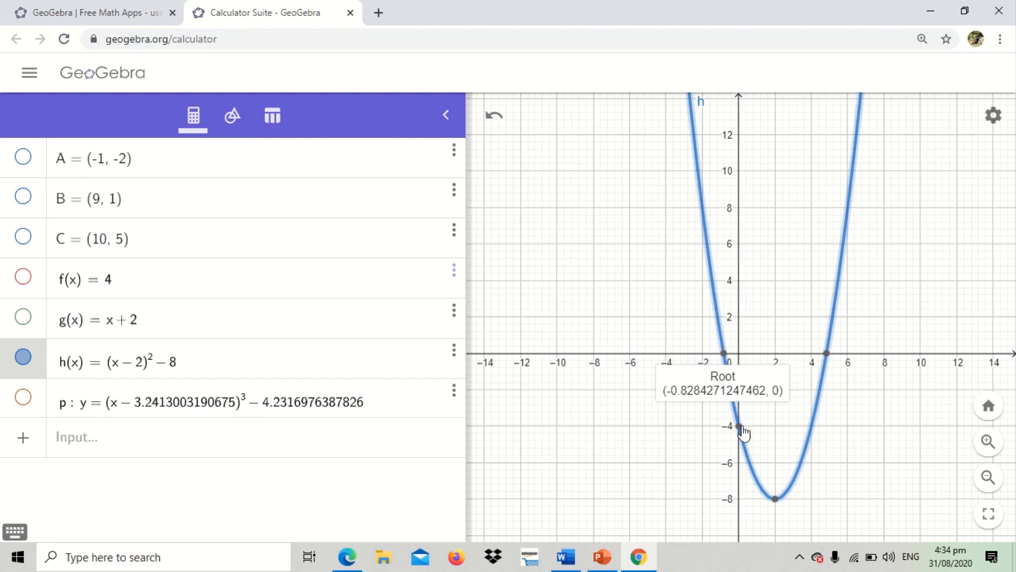
{"action": "mouse_move", "coordinate": [725, 361]}
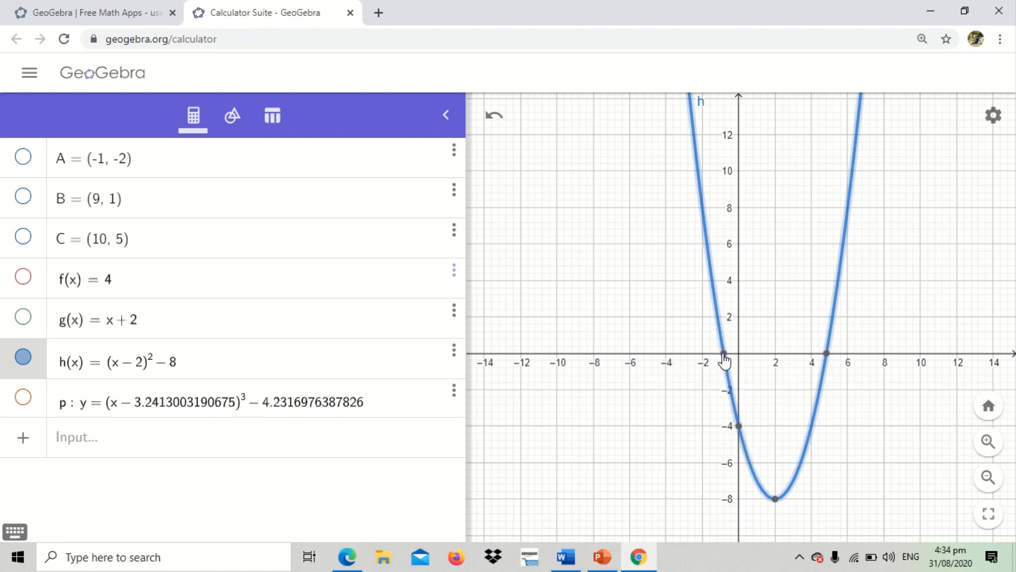
{"action": "mouse_move", "coordinate": [722, 356]}
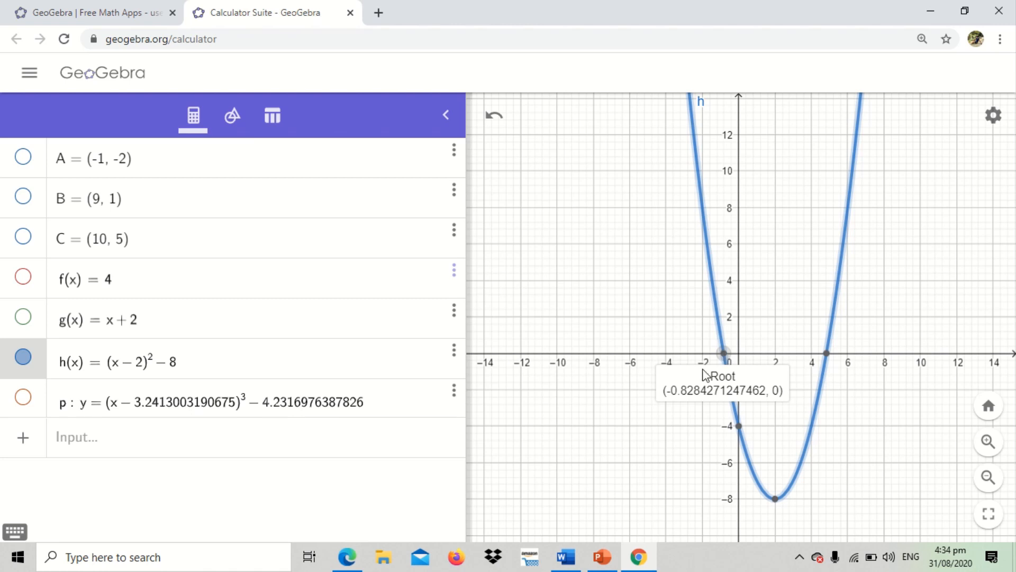
{"action": "mouse_move", "coordinate": [664, 392]}
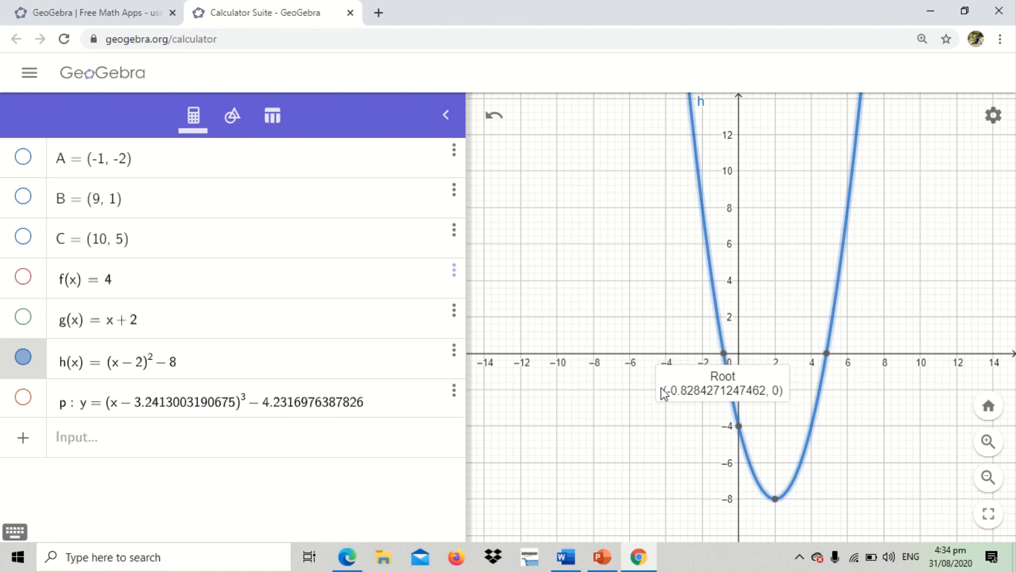
{"action": "mouse_move", "coordinate": [744, 430]}
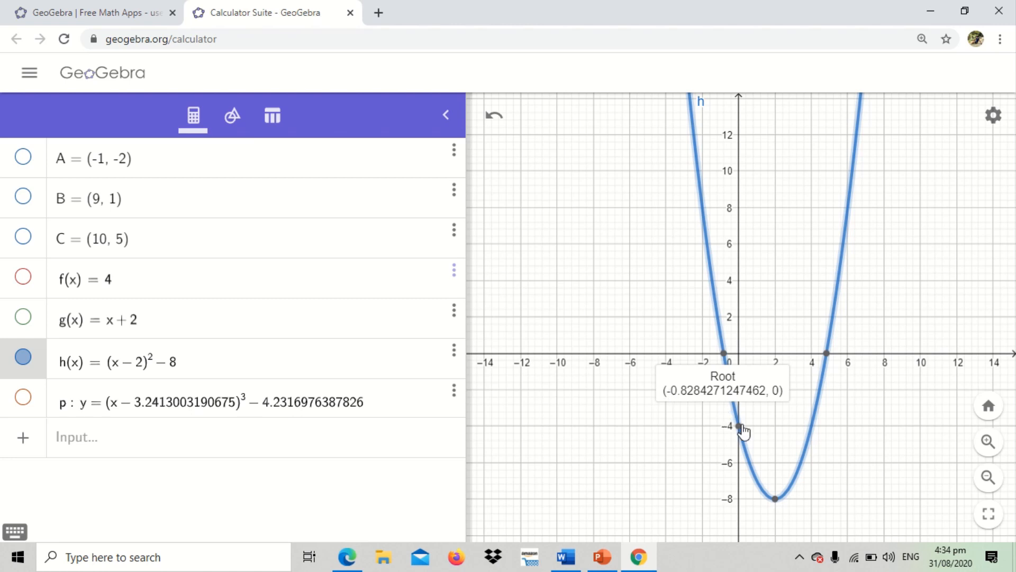
{"action": "mouse_move", "coordinate": [737, 430]}
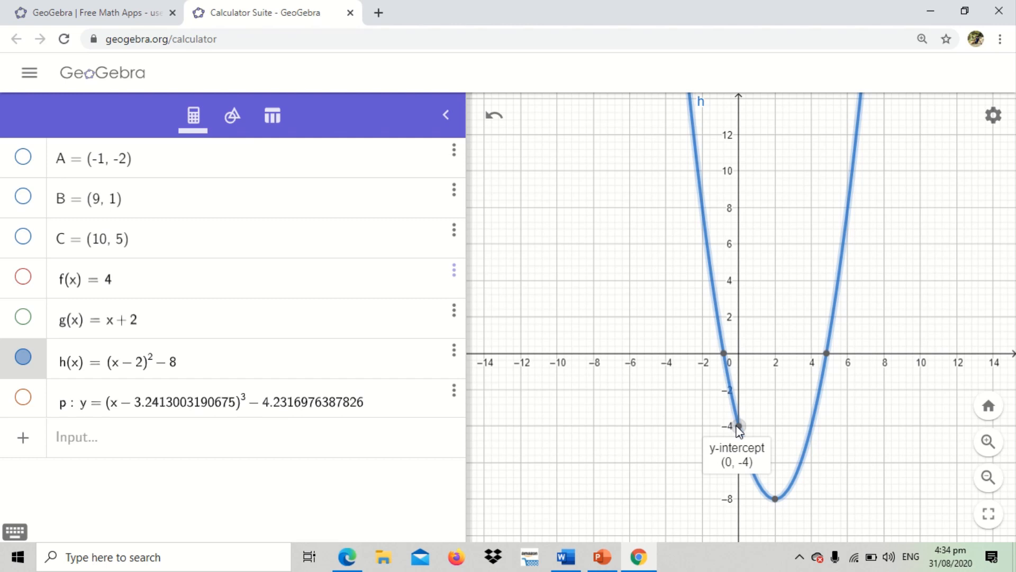
{"action": "mouse_move", "coordinate": [62, 300]}
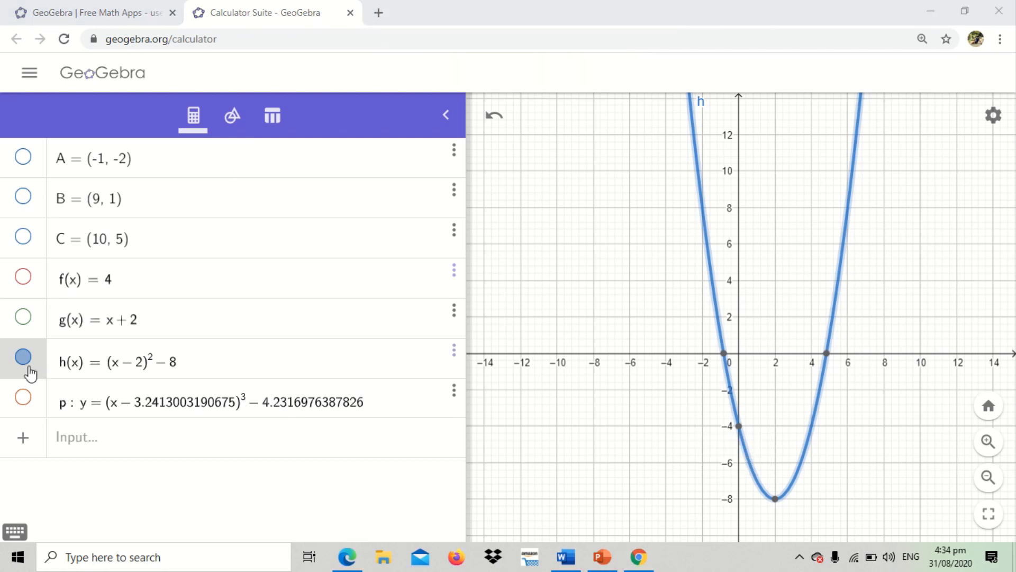
{"action": "mouse_move", "coordinate": [802, 459]}
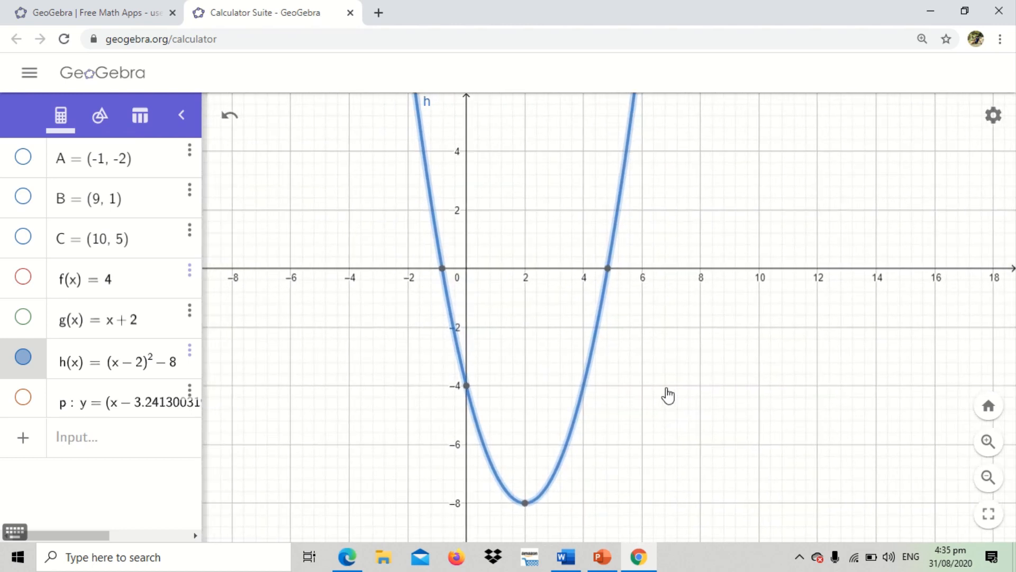
{"action": "mouse_move", "coordinate": [216, 150]}
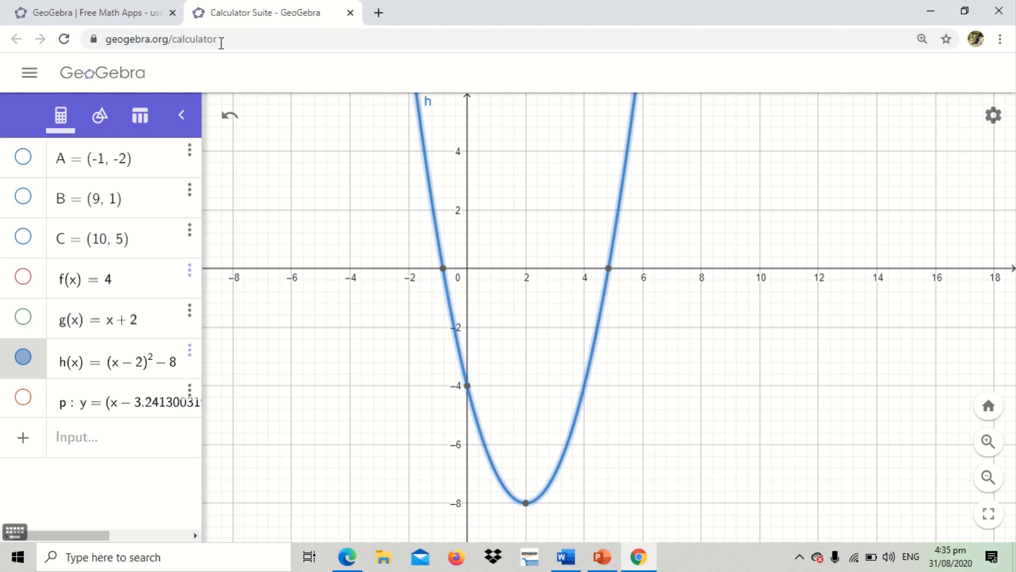
{"action": "mouse_move", "coordinate": [218, 38]}
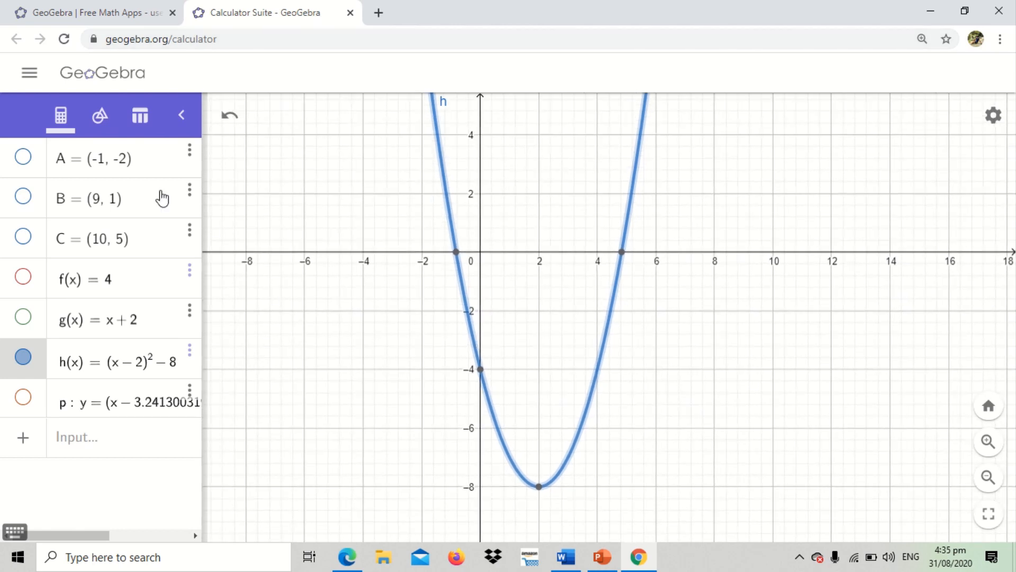
Step: Widen the Algebra view until the full cubic y = (x − 3.24)³ − 4.23 is readable
{"action": "left_click", "coordinate": [99, 115]}
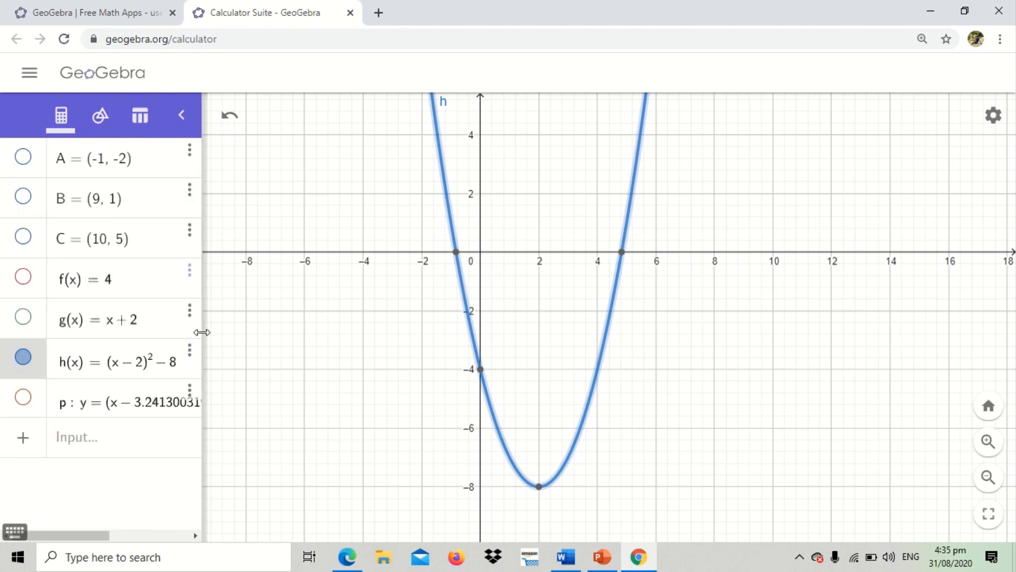
{"action": "left_click_drag", "start_coordinate": [201, 332], "coordinate": [395, 356]}
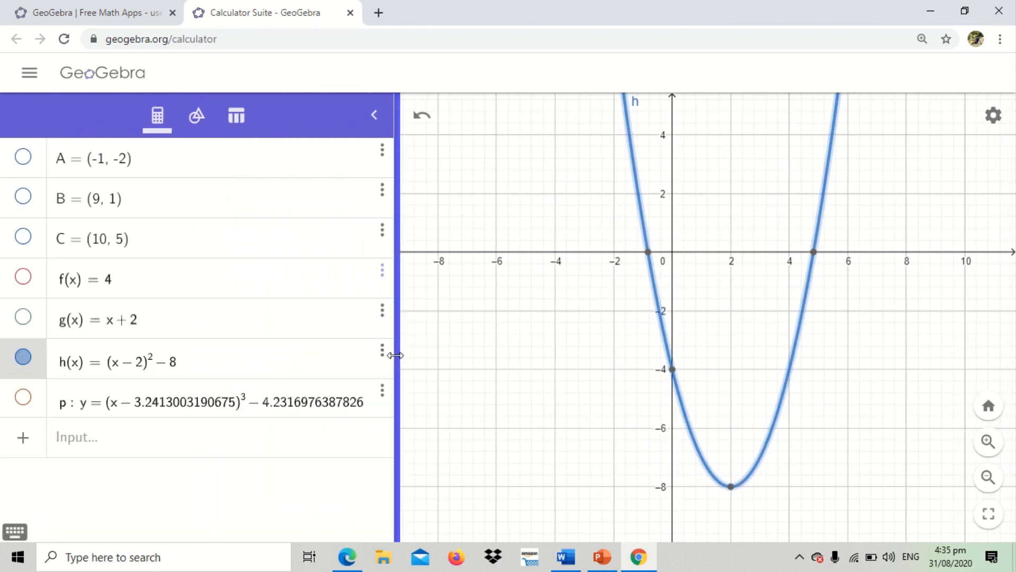